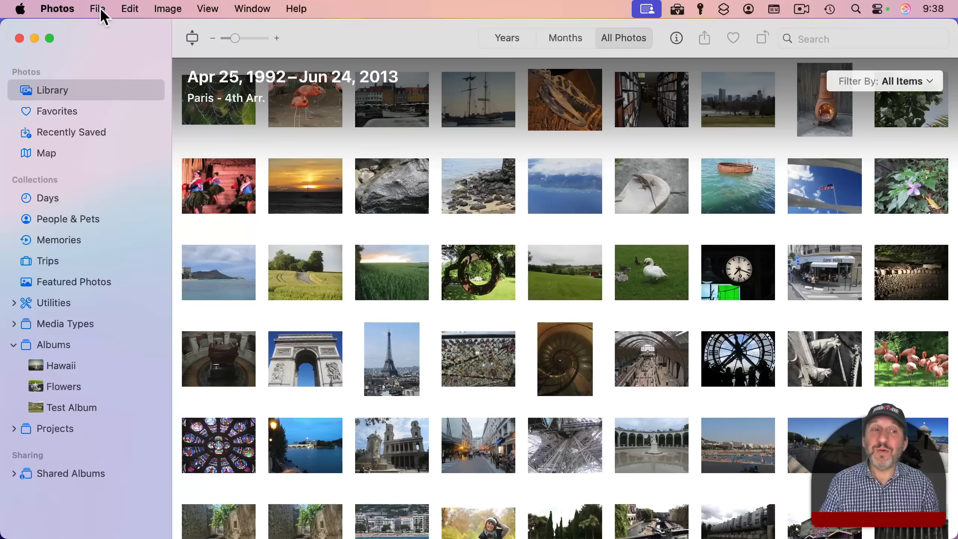
- Start a new smart album from the File menu
click(98, 9)
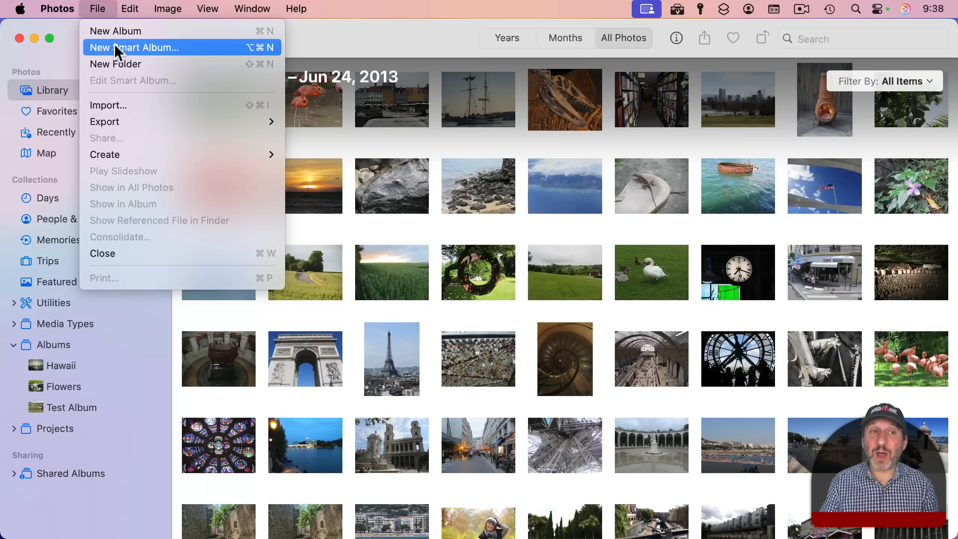
click(135, 48)
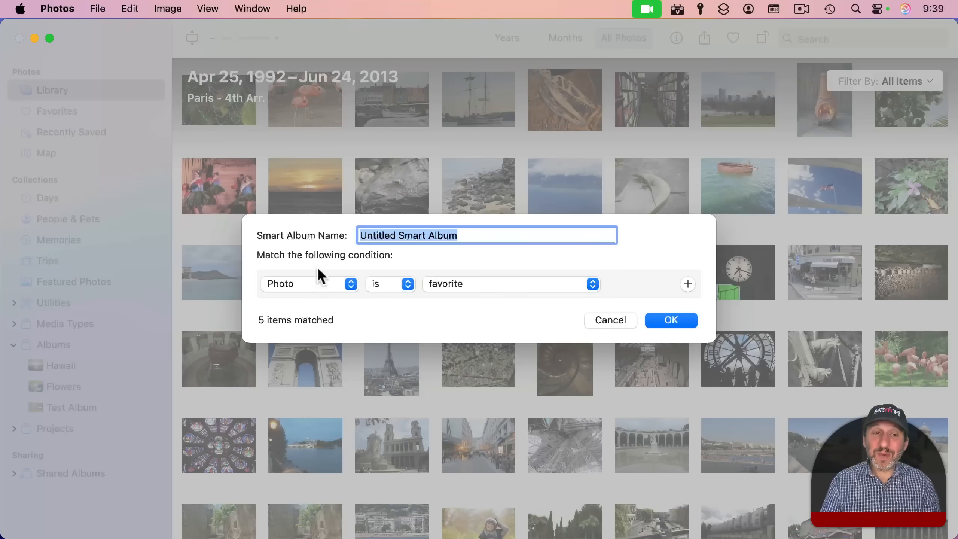
mouse_move(312, 290)
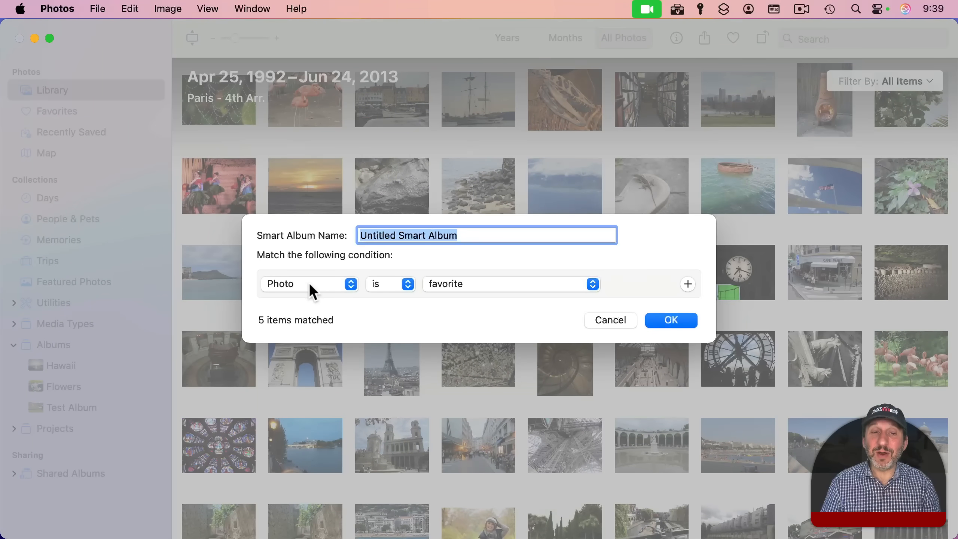
- Set the smart album condition to Album is not Any, matching 532 items
click(309, 283)
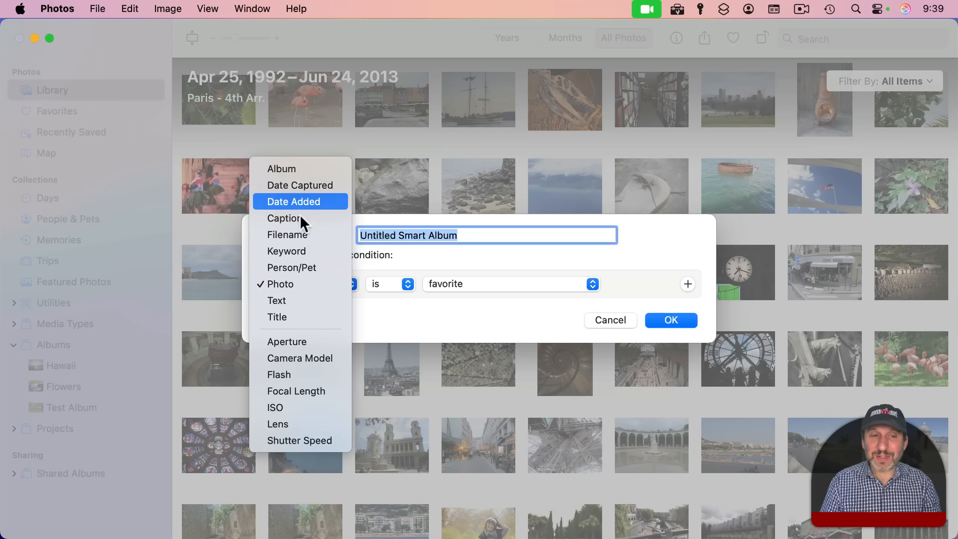
mouse_move(288, 284)
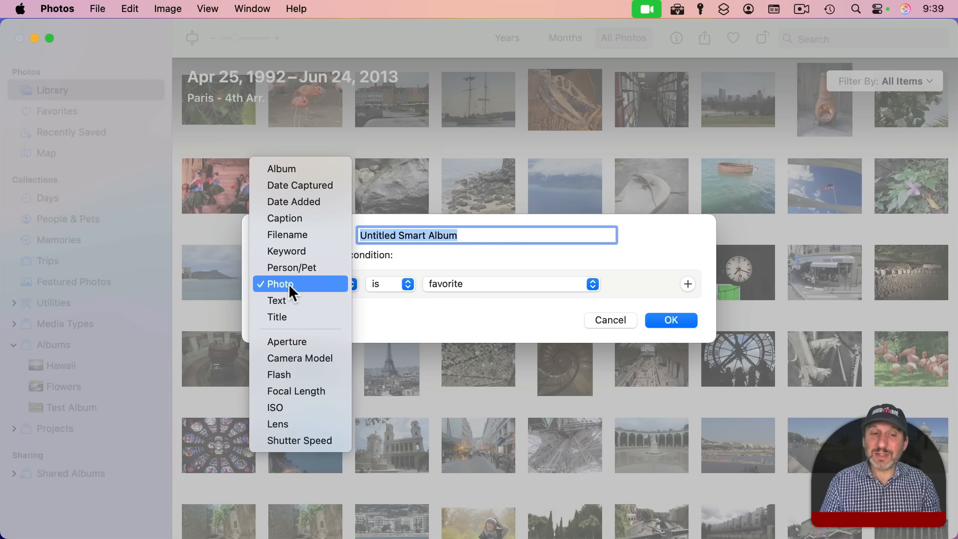
click(279, 284)
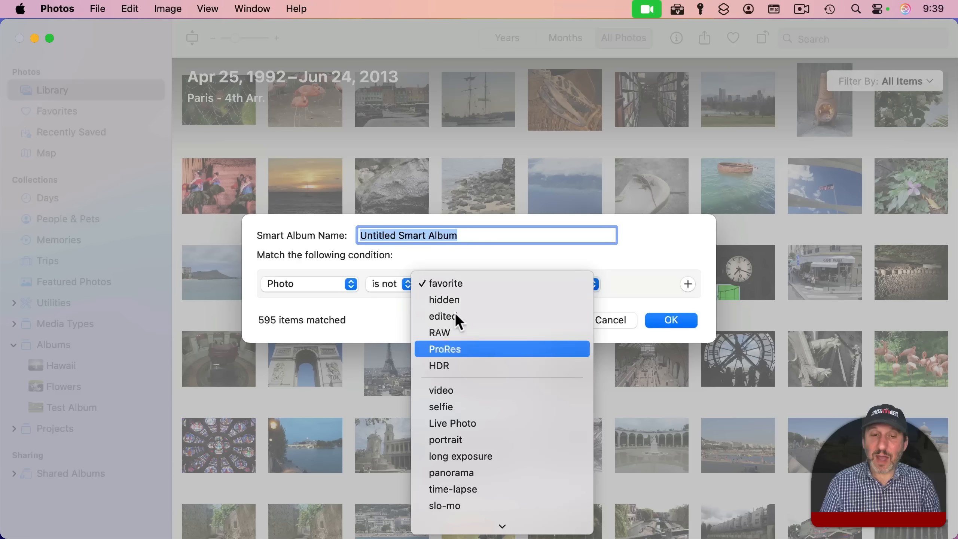
click(446, 282)
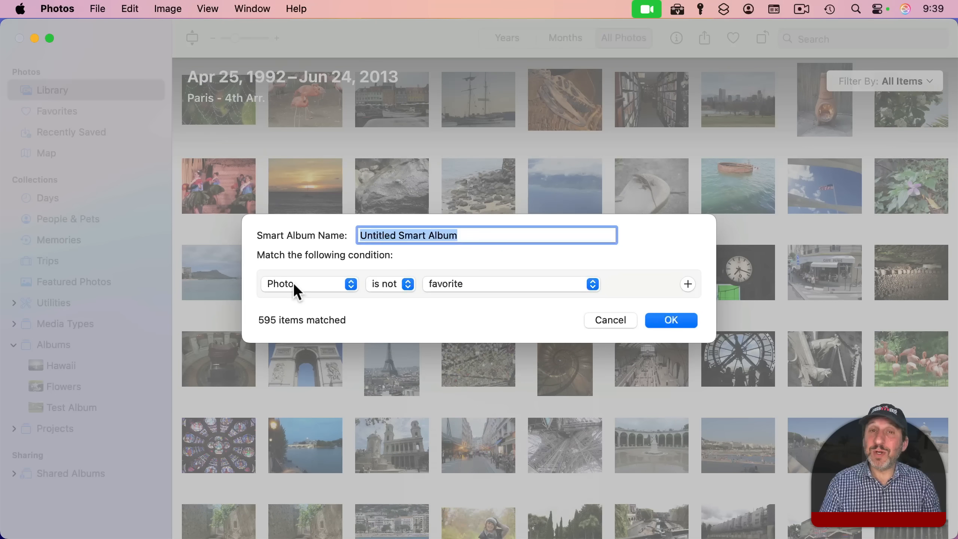
click(309, 283)
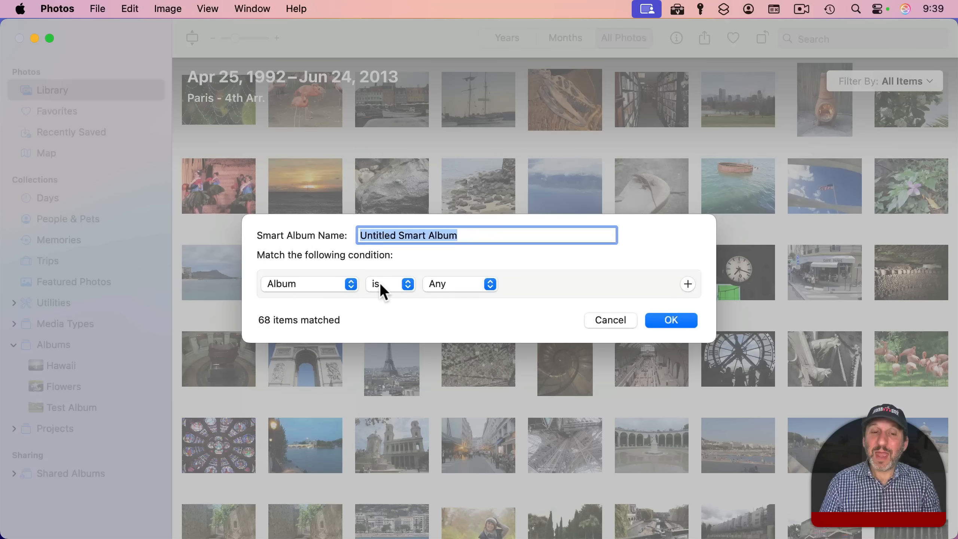
mouse_move(392, 289)
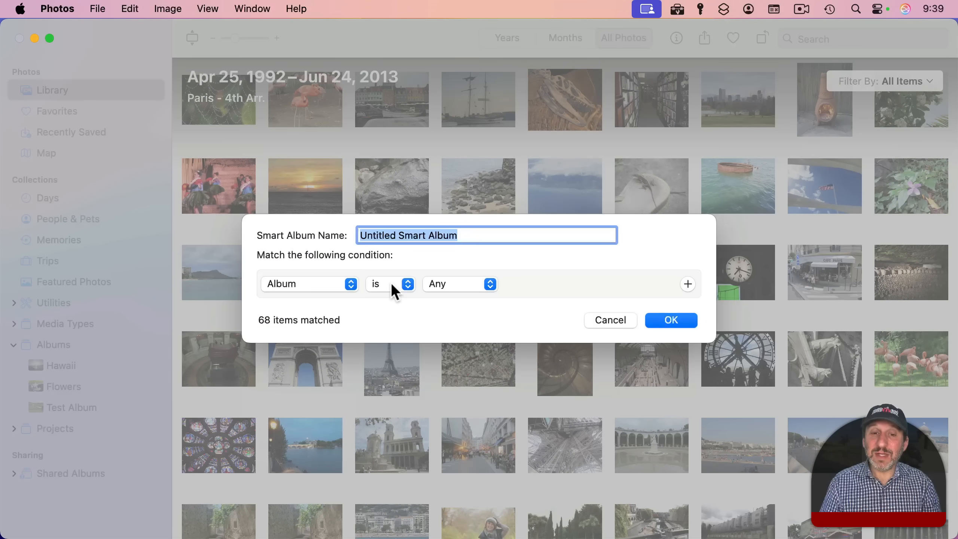
mouse_move(479, 291)
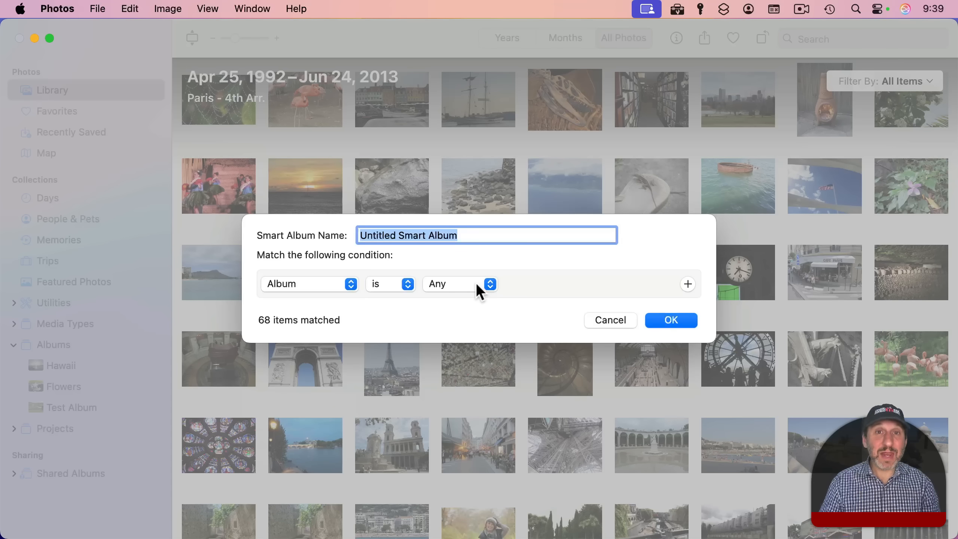
click(458, 284)
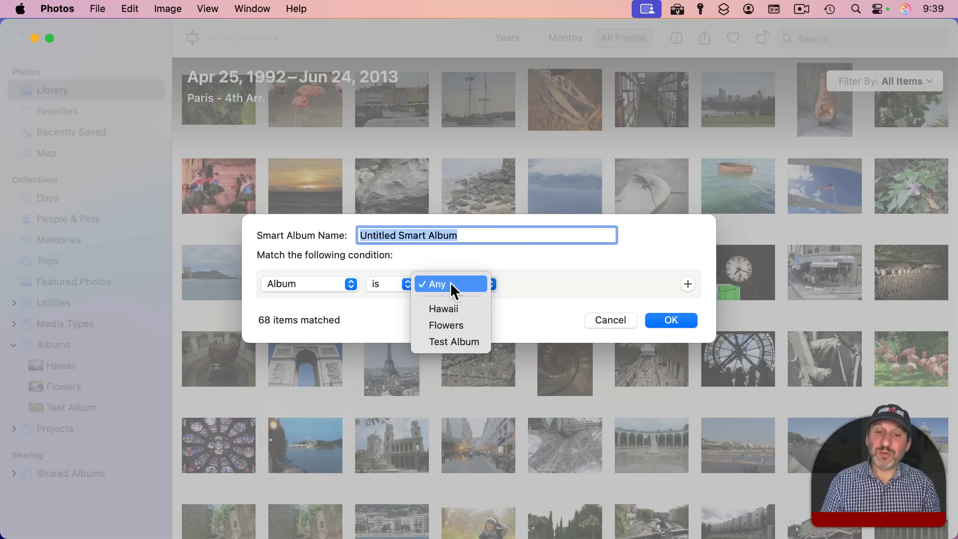
mouse_move(443, 308)
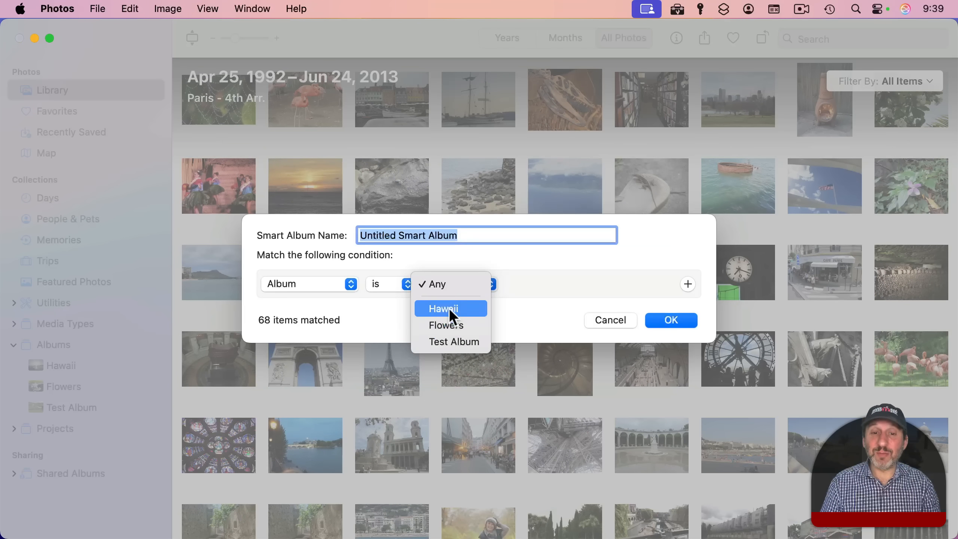
mouse_move(450, 331)
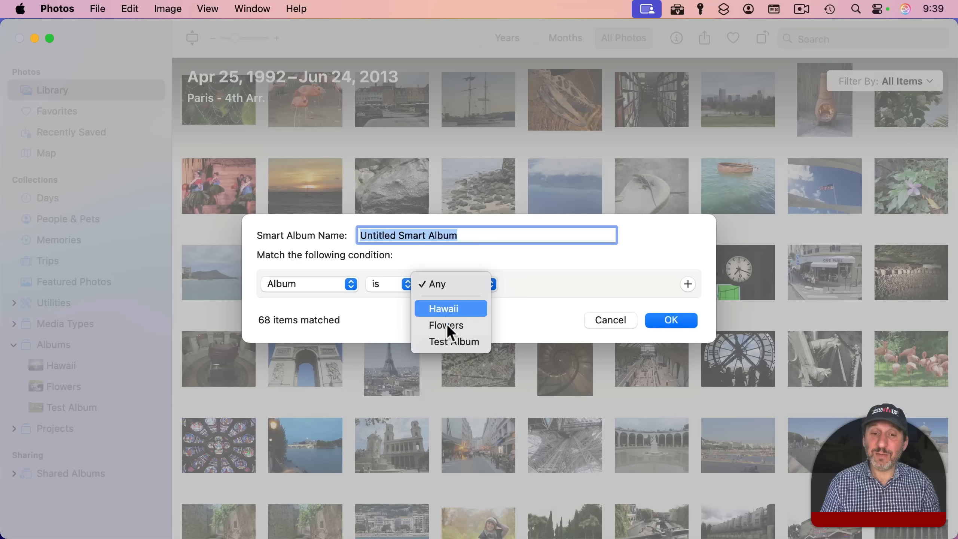
click(445, 308)
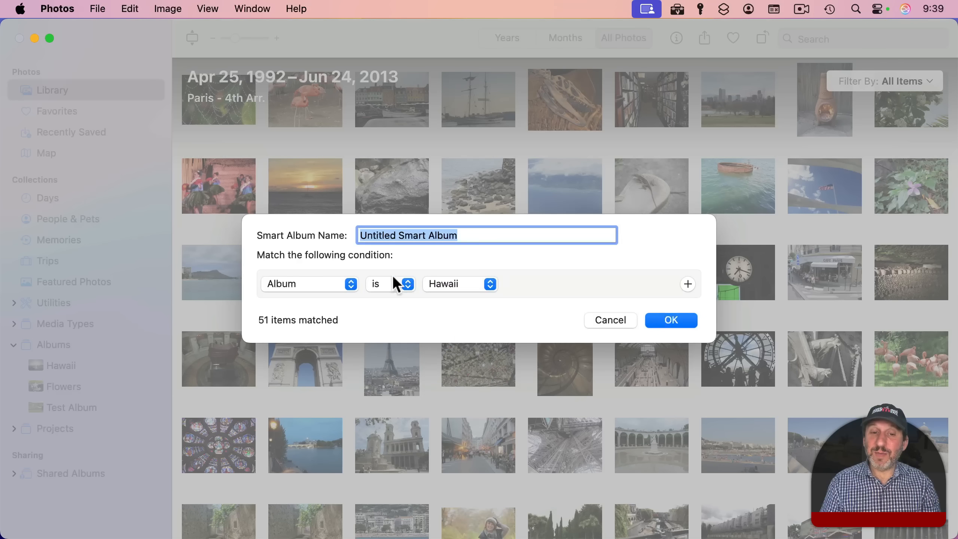
mouse_move(451, 288)
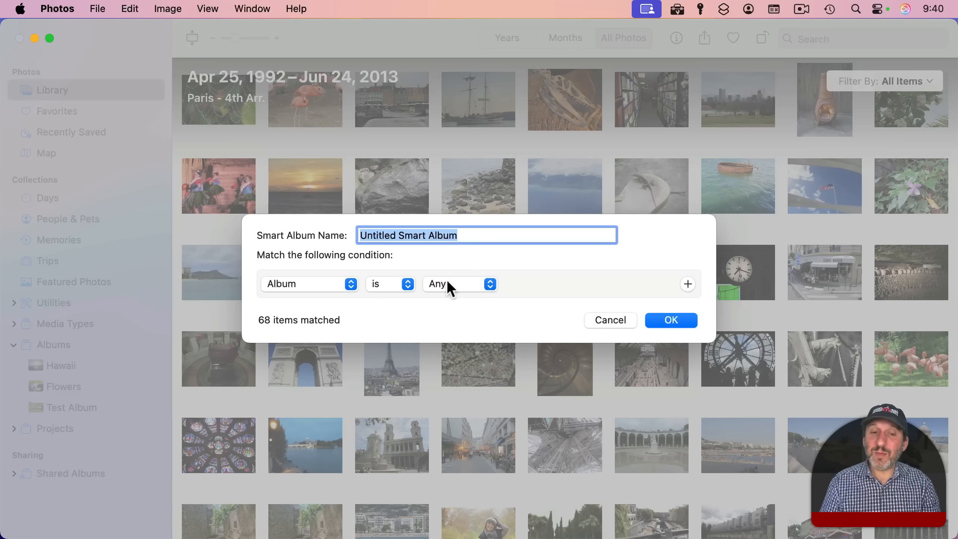
click(389, 284)
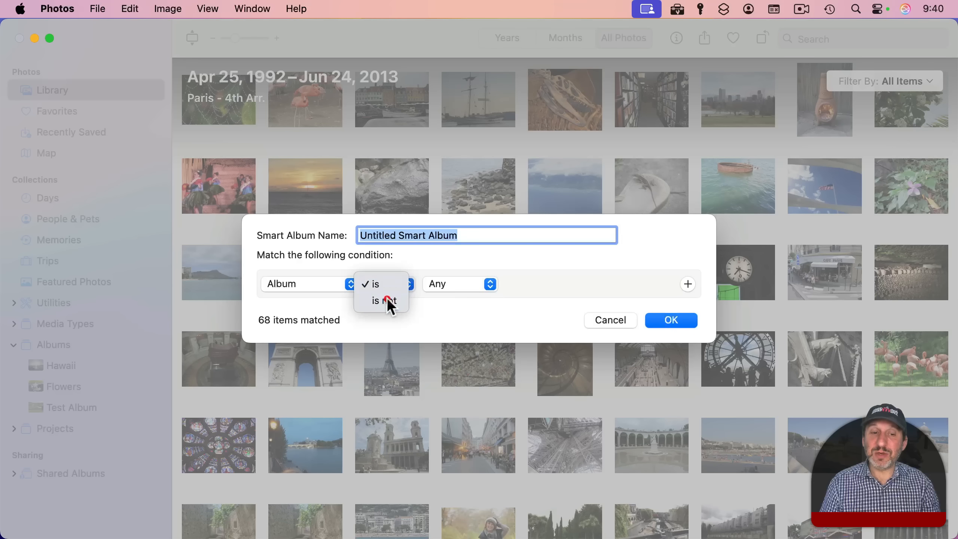
click(381, 301)
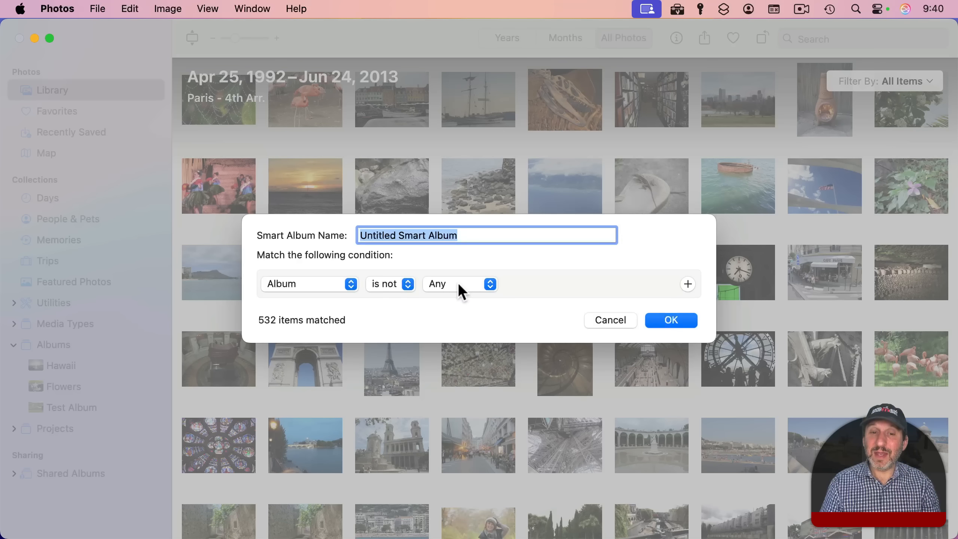
mouse_move(280, 343)
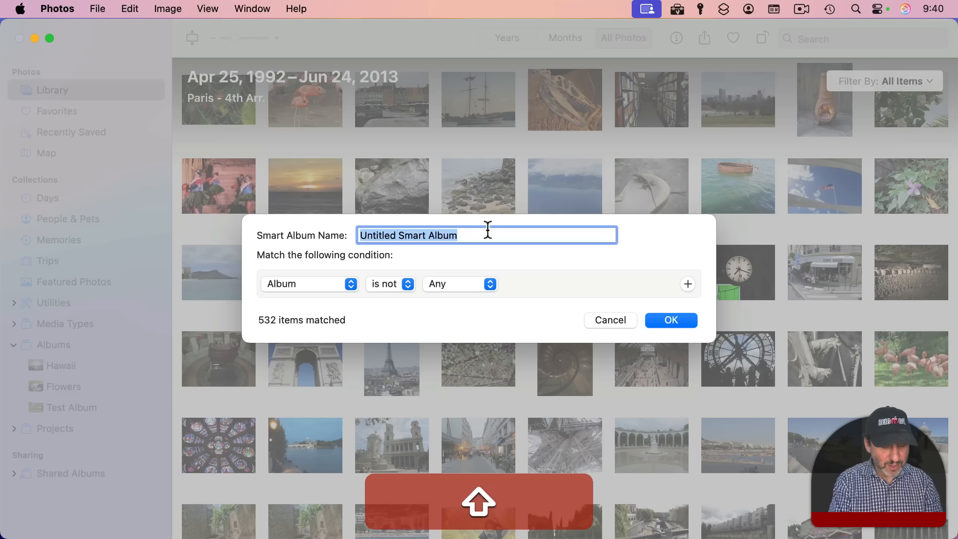
- Save the smart album as 'Not In Any Album', showing 531 photos and 1 video
text(Not In Any)
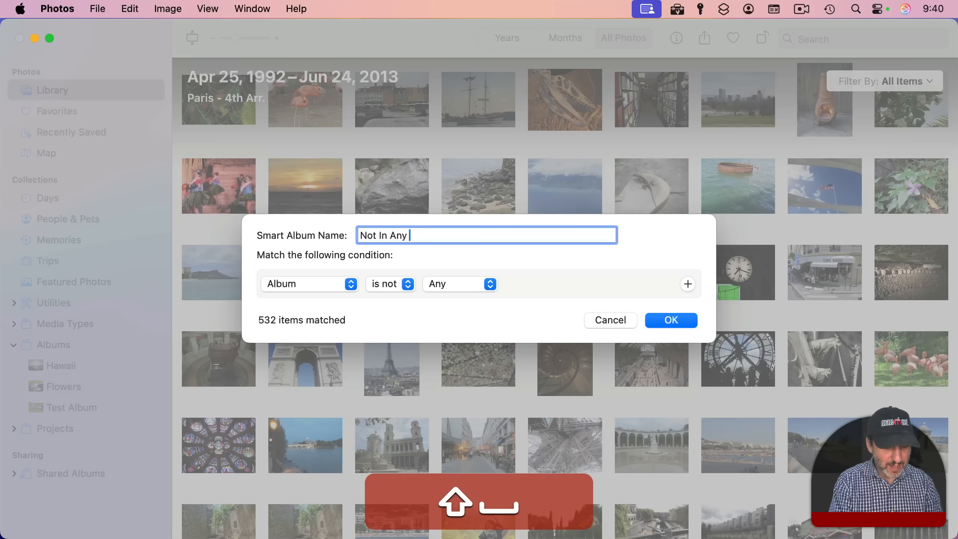
text(Album)
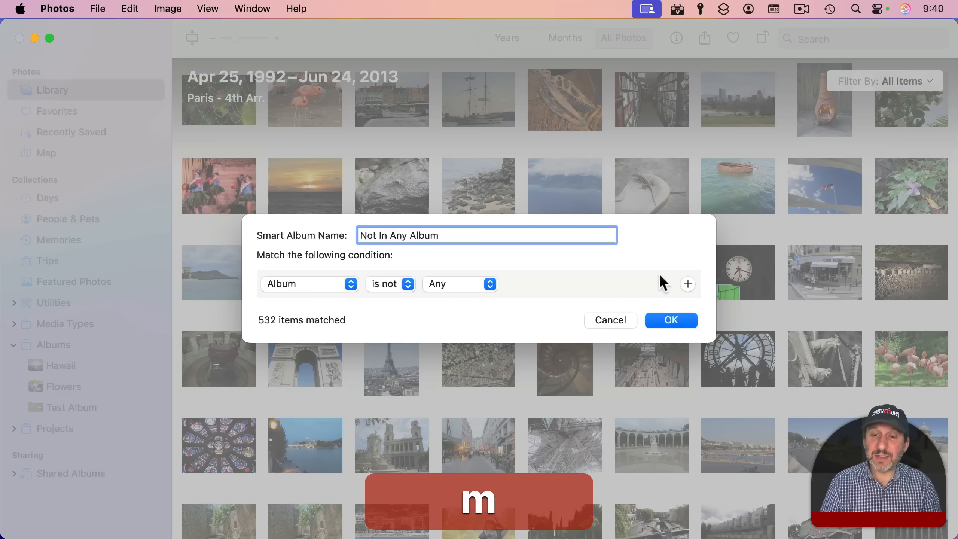
click(670, 319)
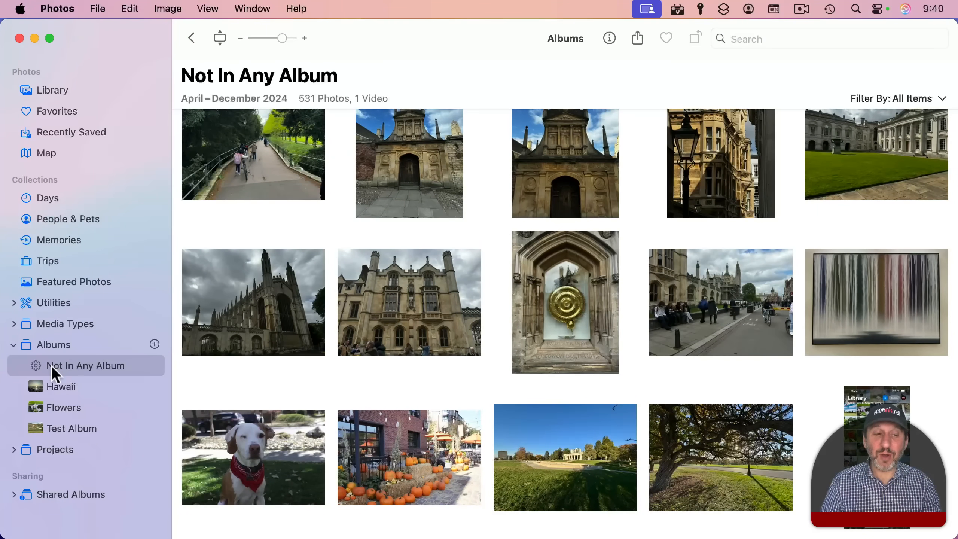
mouse_move(324, 174)
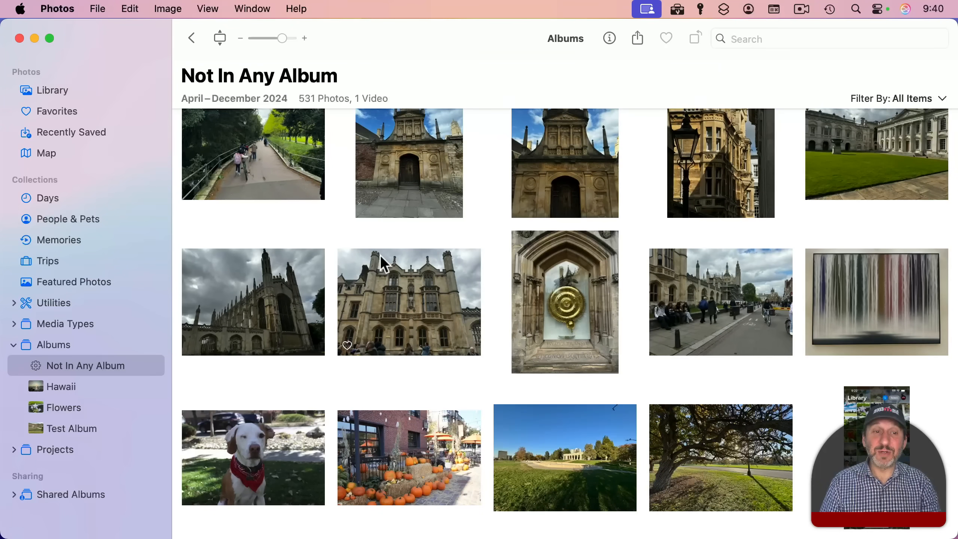
mouse_move(394, 189)
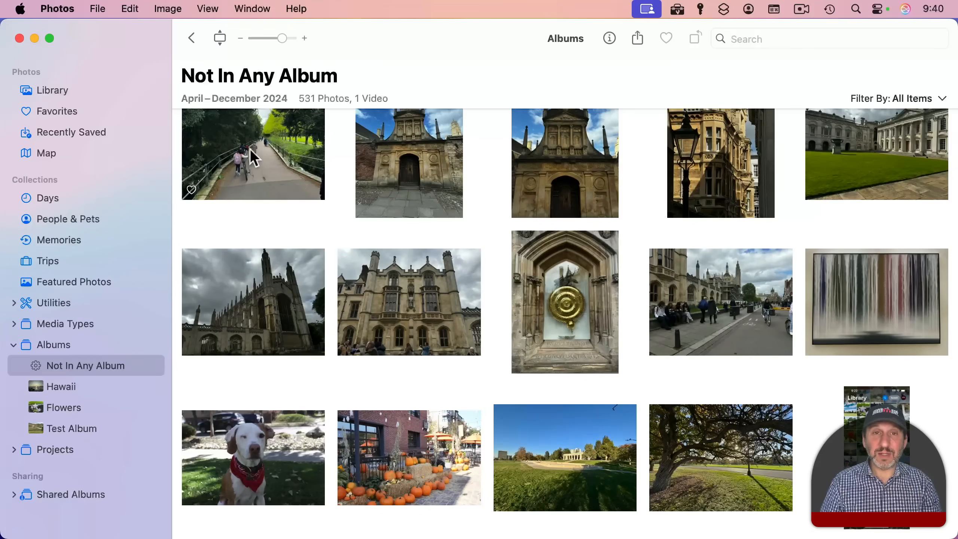
- Drag the cyclists-on-a-path photo onto a sidebar album, leaving 530 photos
click(252, 153)
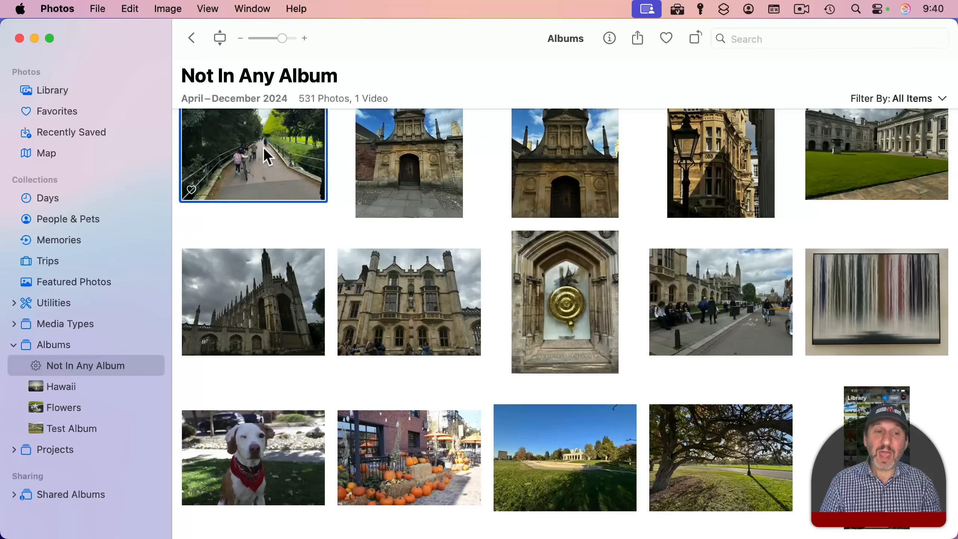
drag(253, 154, 70, 431)
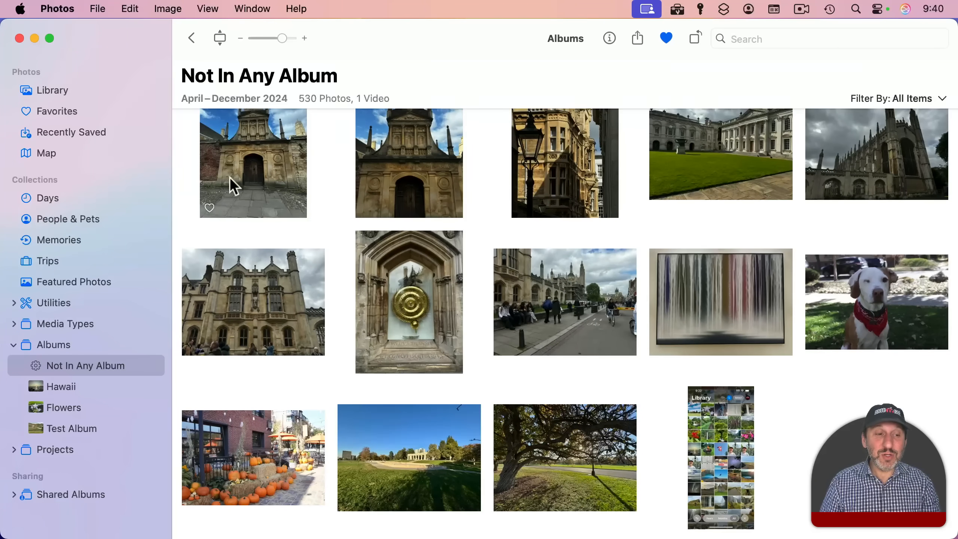
mouse_move(659, 177)
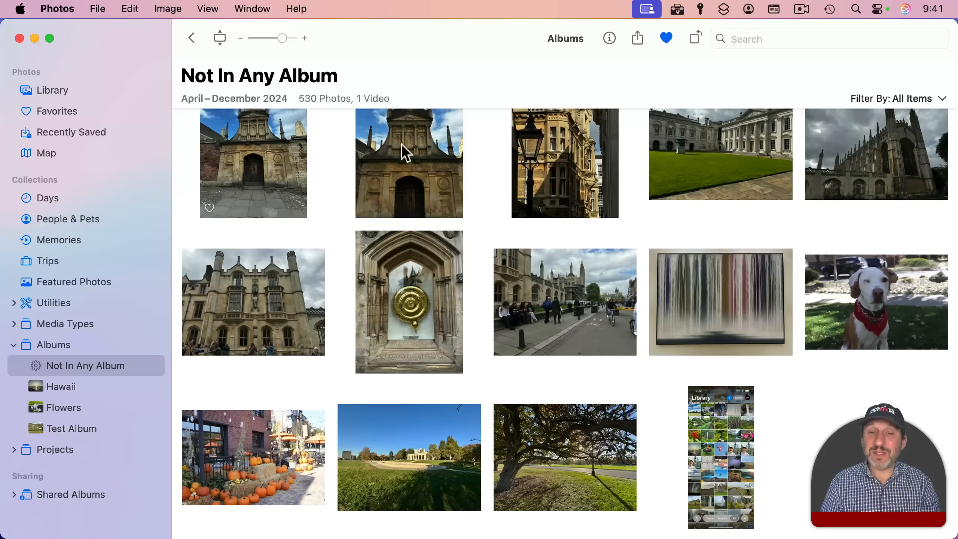
mouse_move(523, 139)
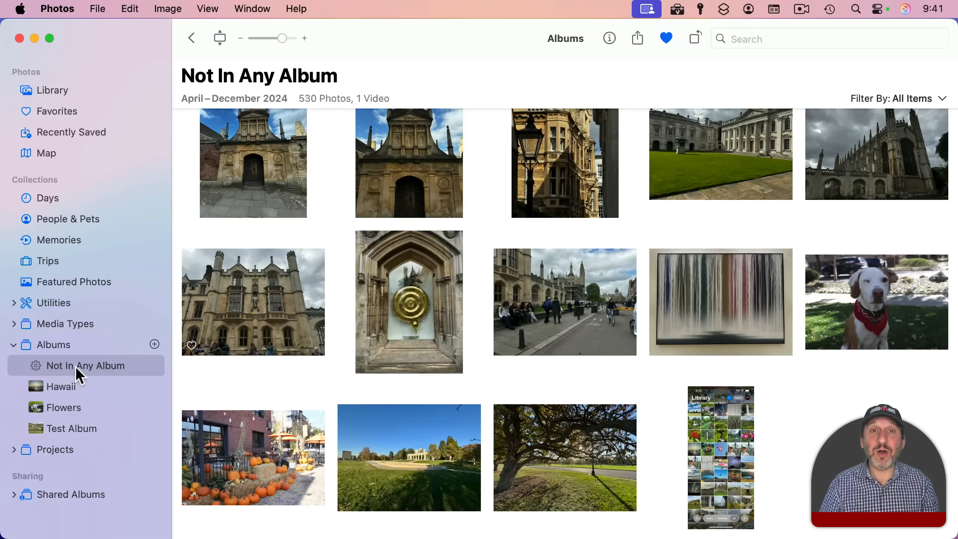
- Reopen Not In Any Album's rules via Edit Smart Album, showing Album is not Any
right_click(88, 364)
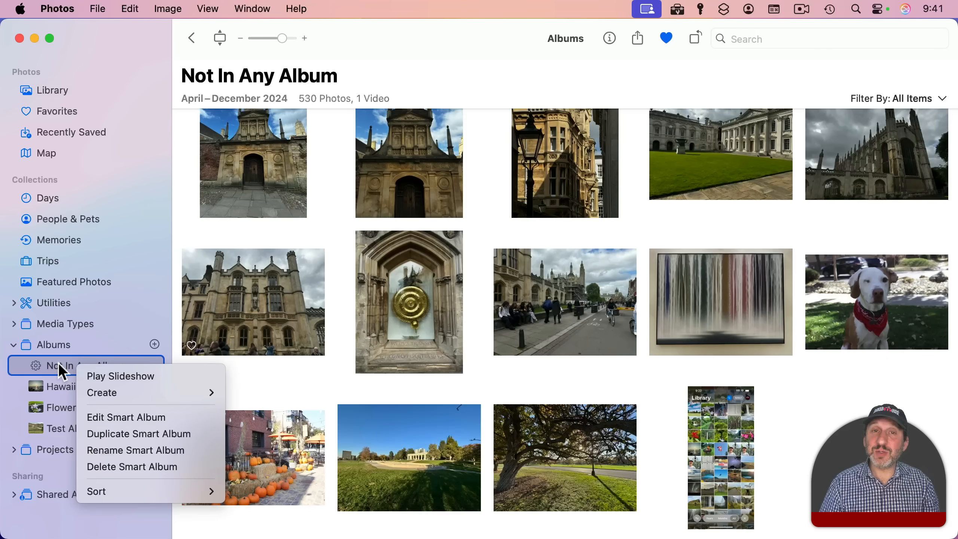
mouse_move(126, 417)
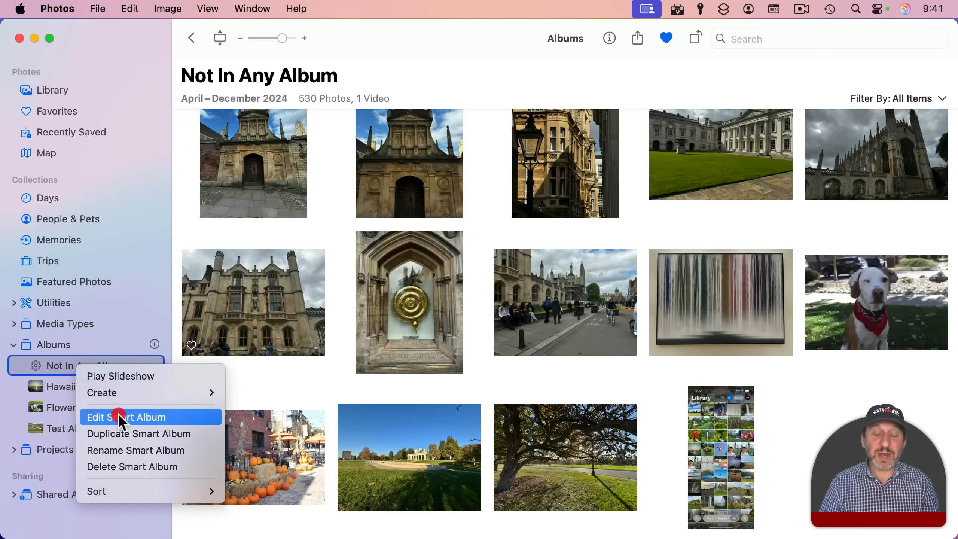
click(126, 417)
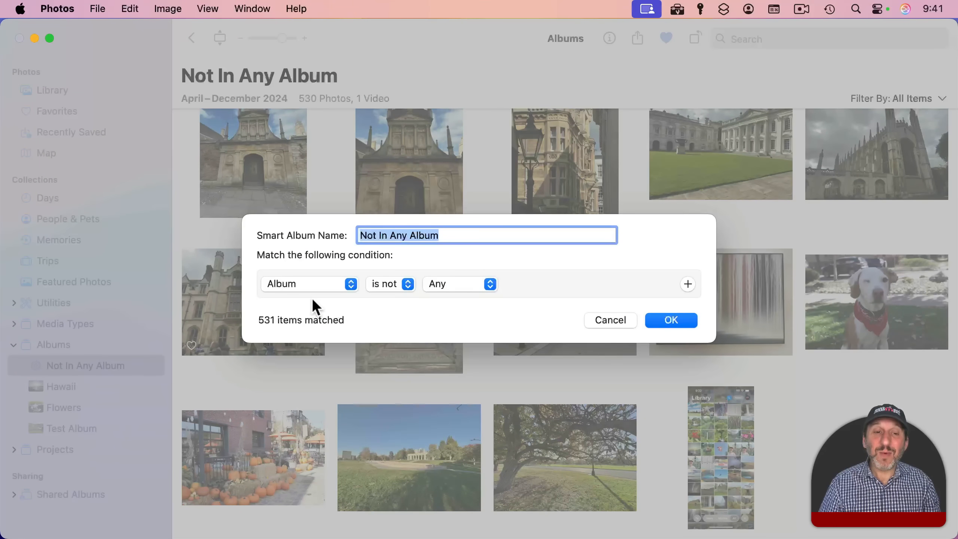
mouse_move(688, 292)
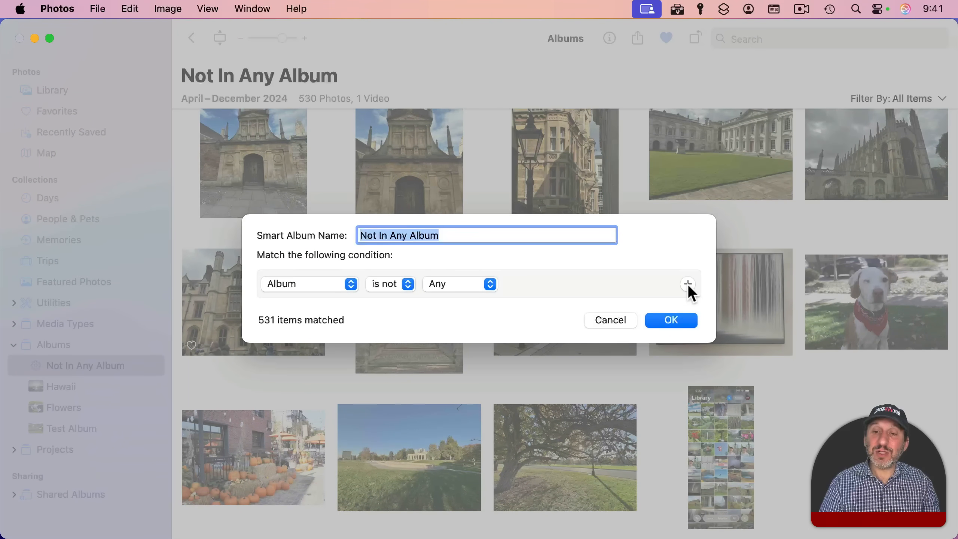
- Add a Date Captured is in the last 30 days condition, matching 0 items
click(687, 284)
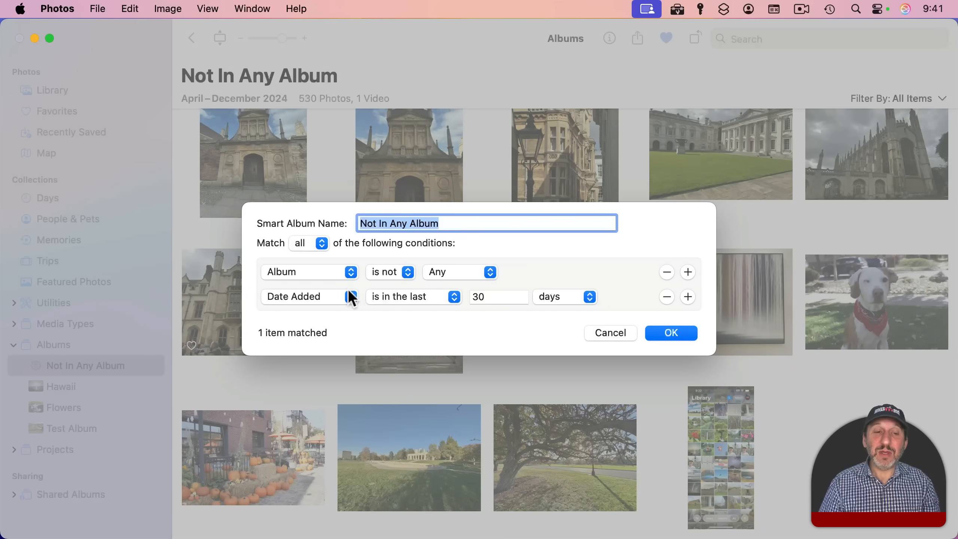
mouse_move(464, 293)
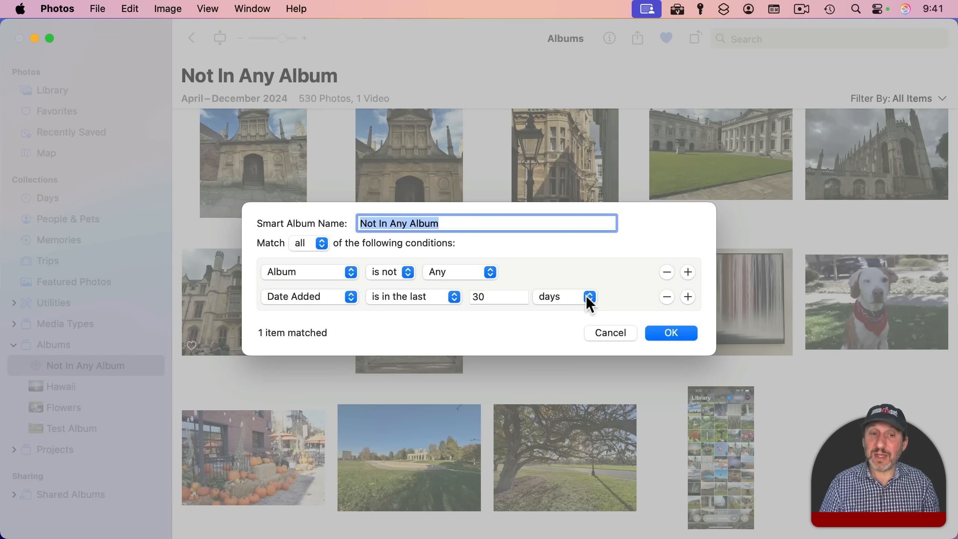
click(309, 297)
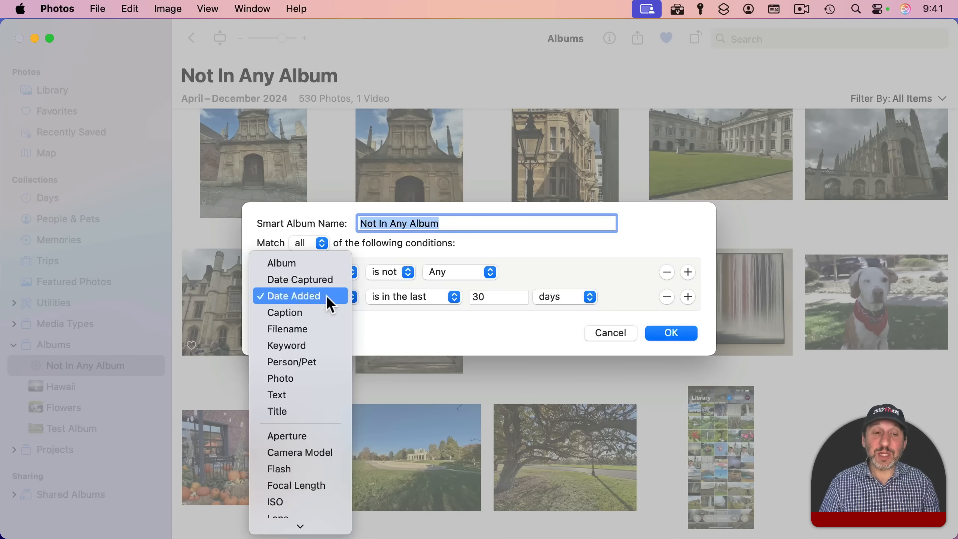
click(300, 280)
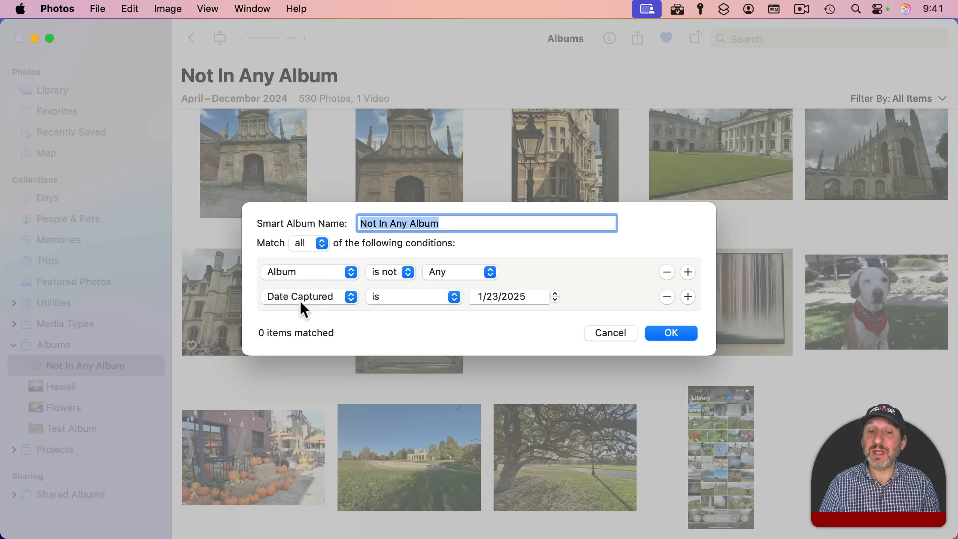
click(412, 296)
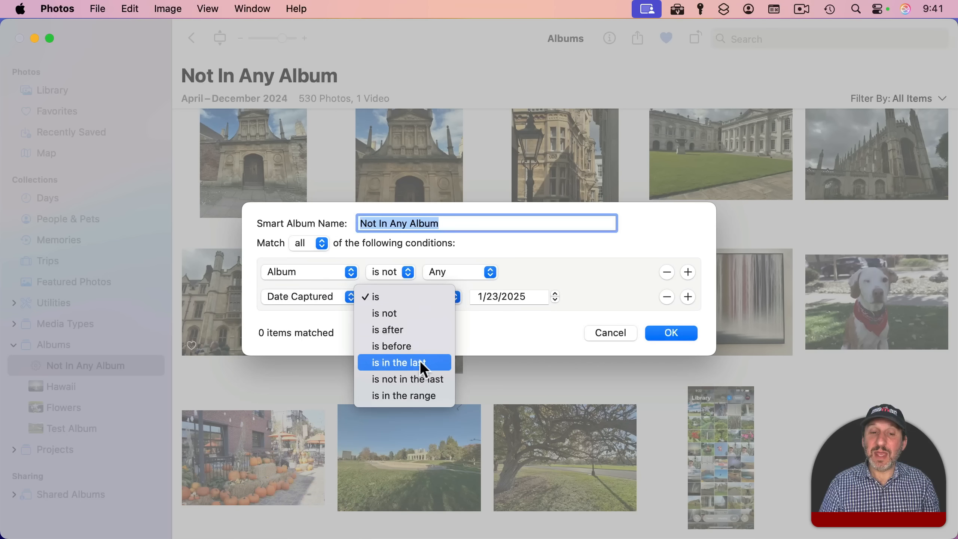
click(398, 362)
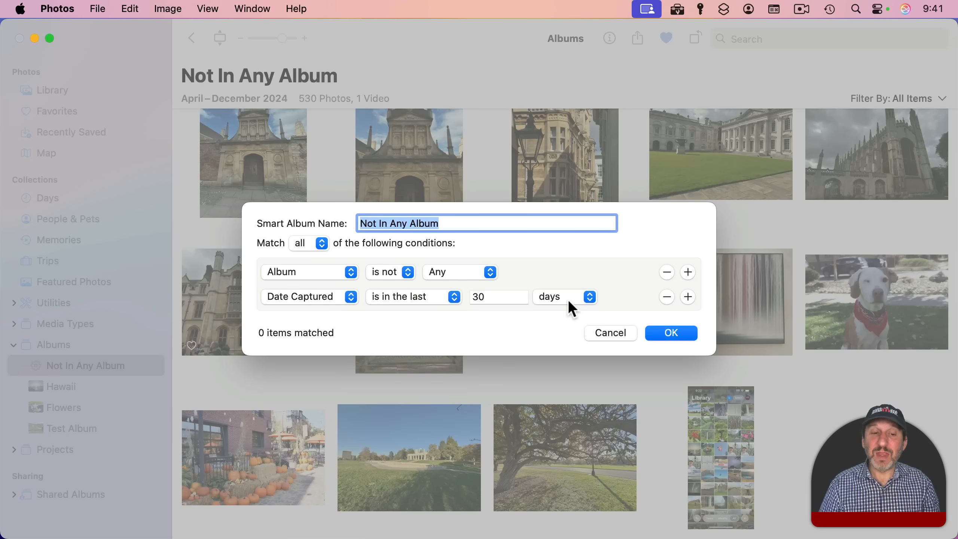
mouse_move(281, 251)
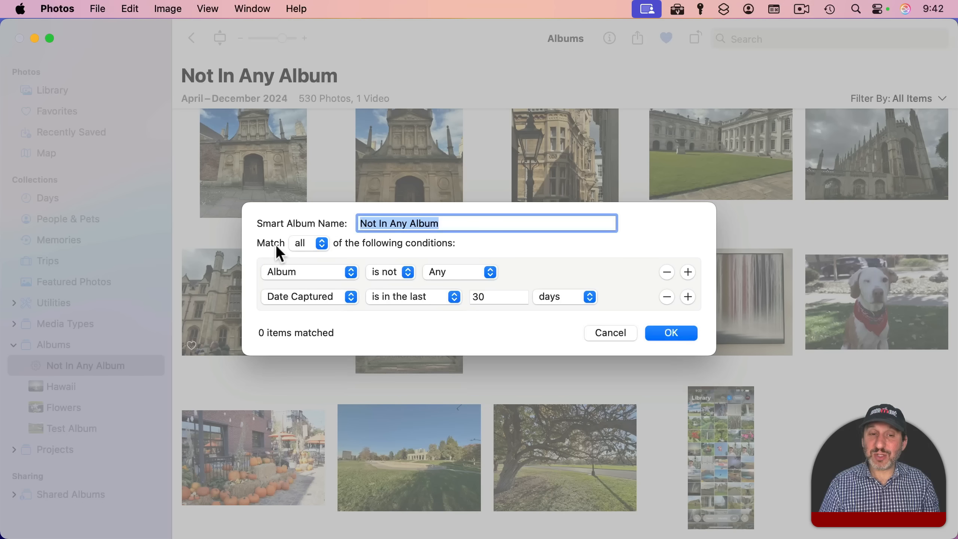
mouse_move(289, 297)
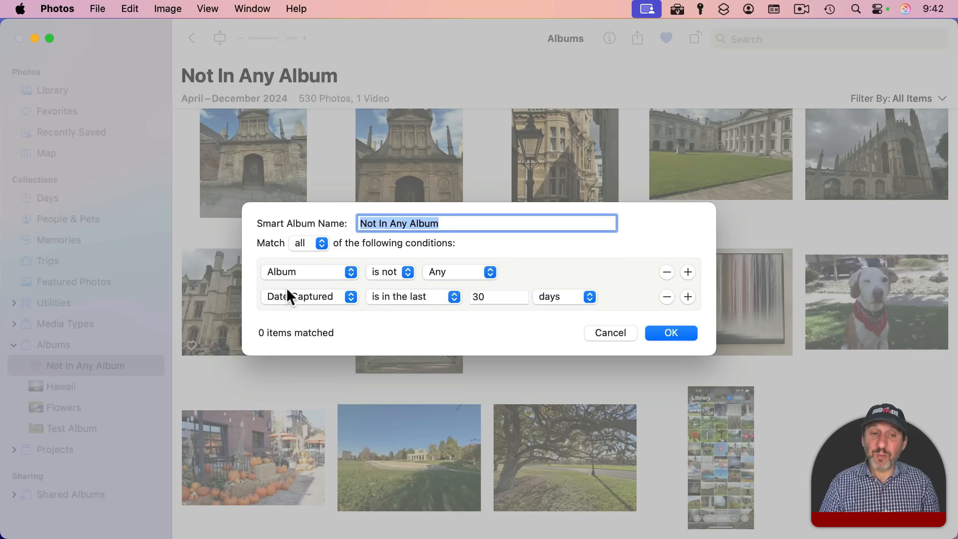
mouse_move(296, 273)
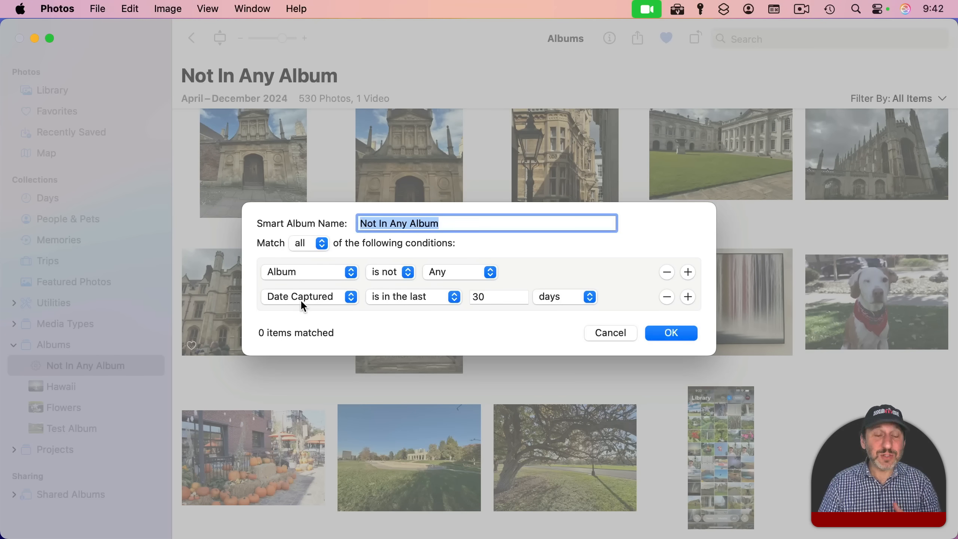
mouse_move(385, 306)
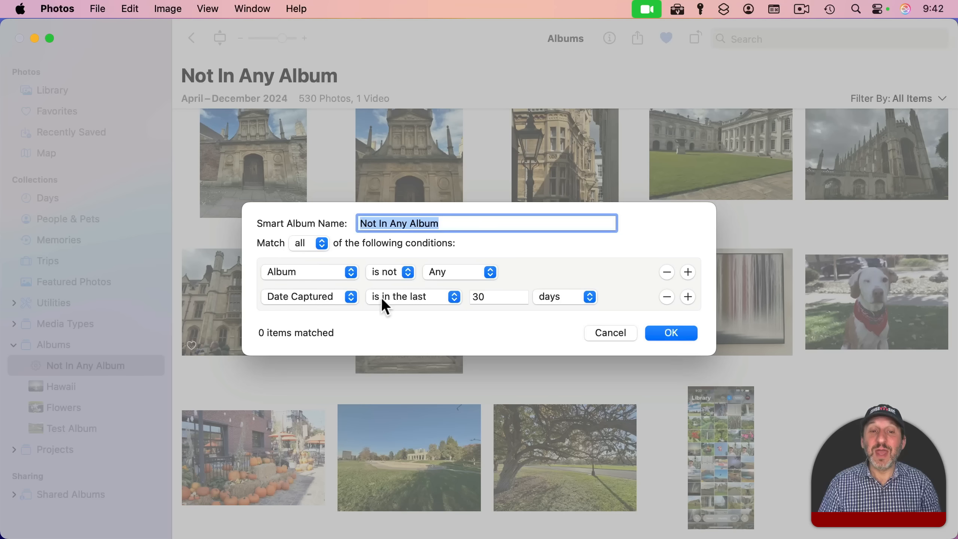
mouse_move(410, 308)
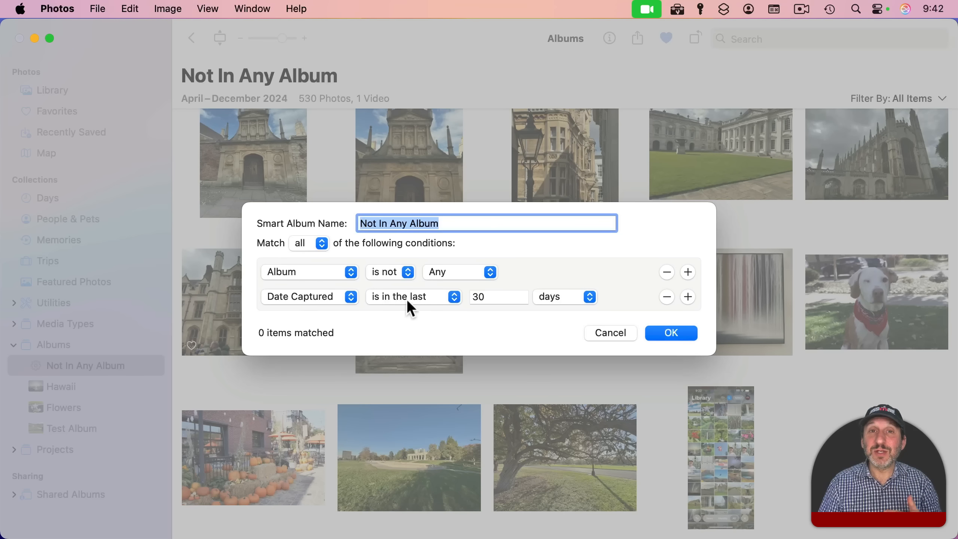
mouse_move(525, 272)
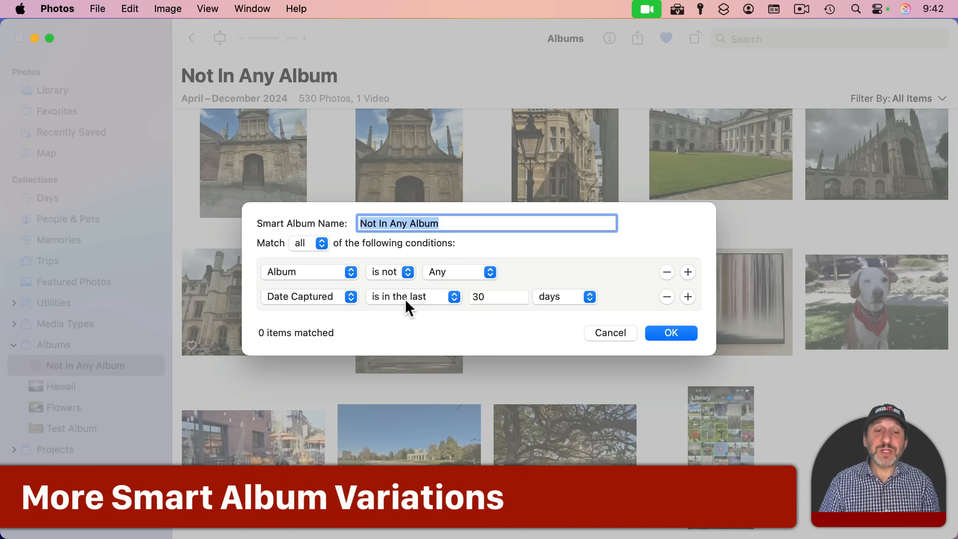
- Change the date rule to captured after 1/1/2021, matching 106 items
click(413, 297)
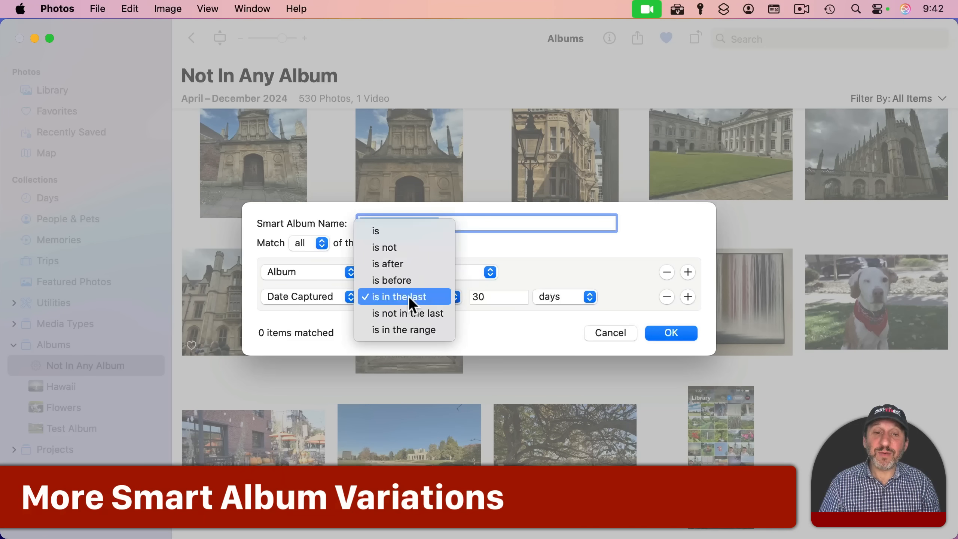
mouse_move(407, 263)
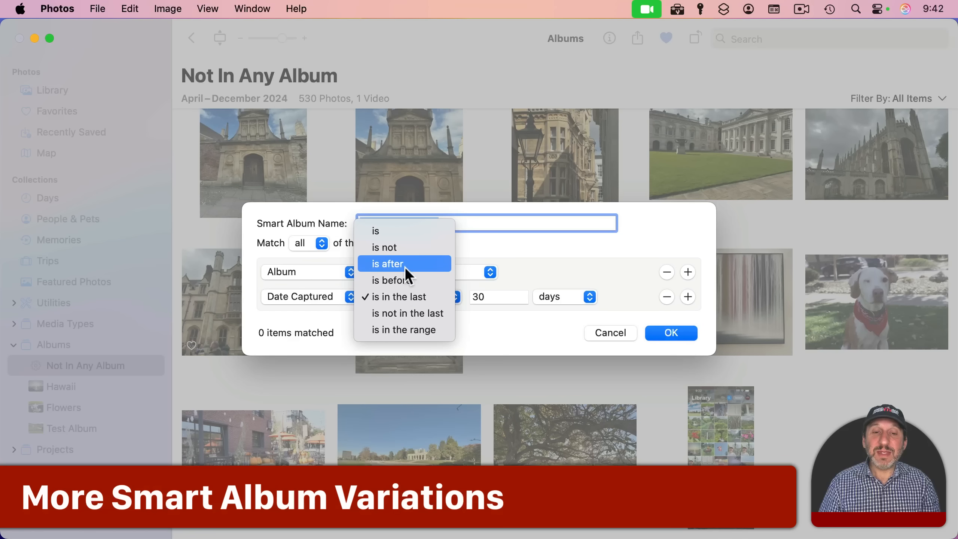
click(387, 264)
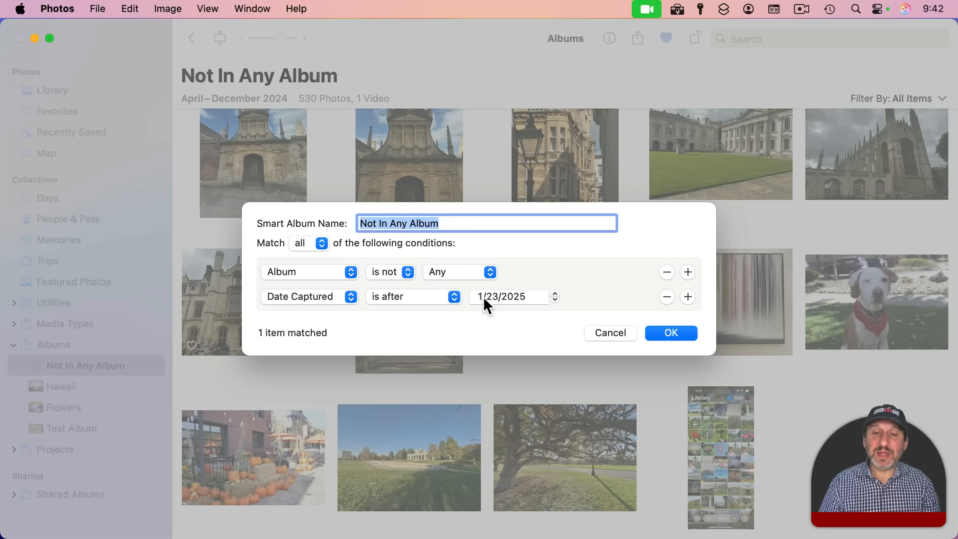
click(490, 297)
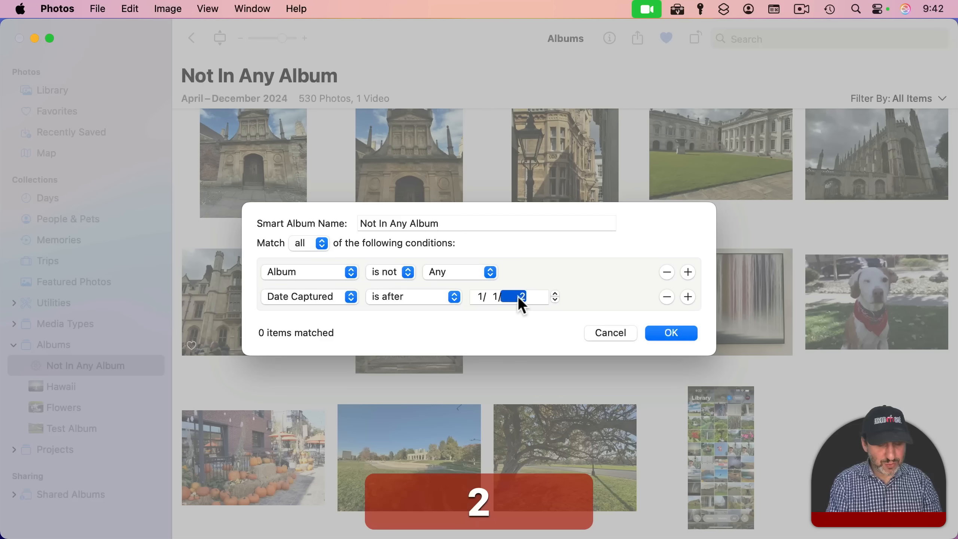
text(2021)
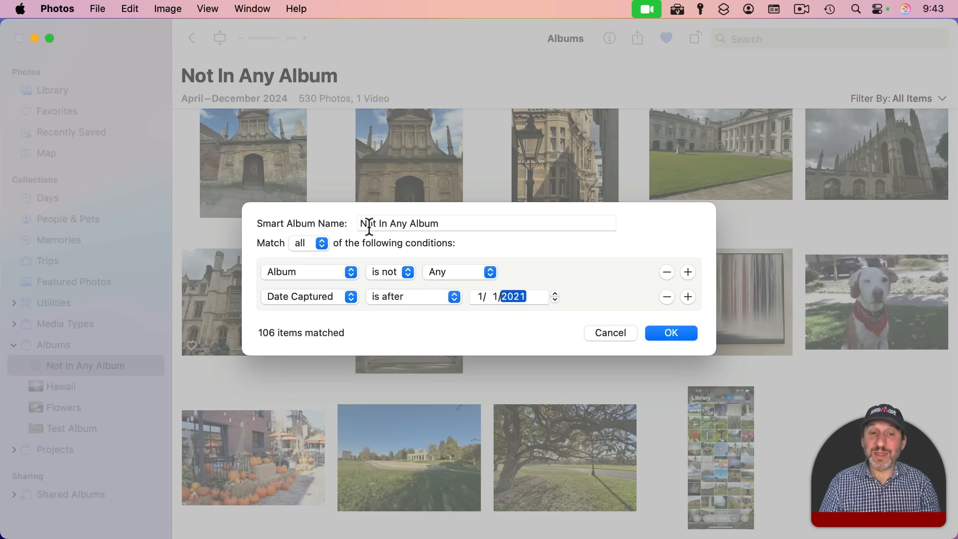
mouse_move(498, 224)
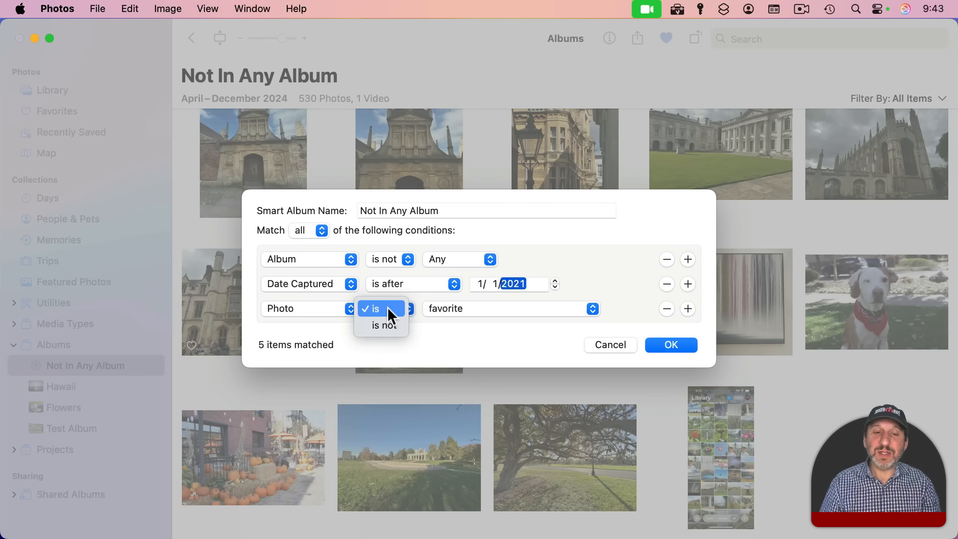
- Add a third rule, Photo is video, dropping matches to 0, and save the album
click(385, 325)
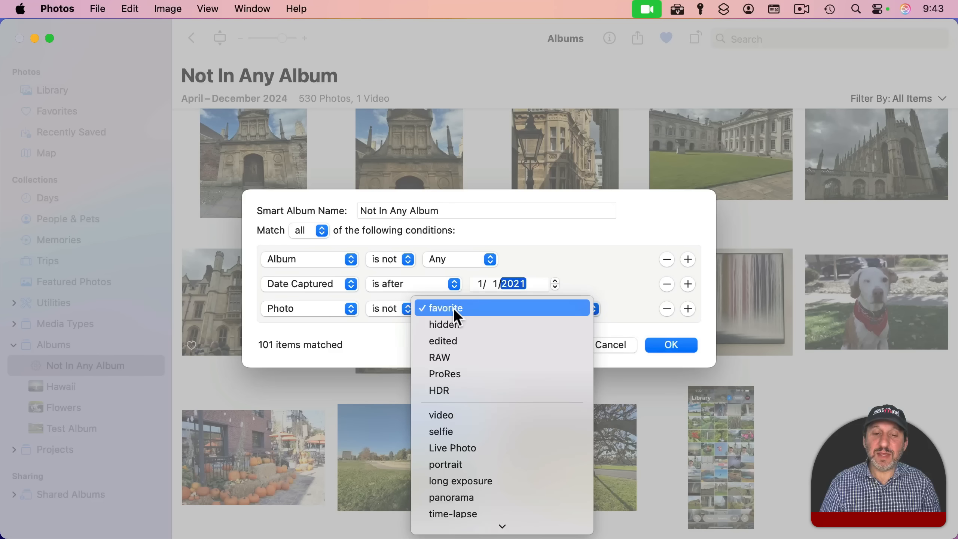
click(441, 415)
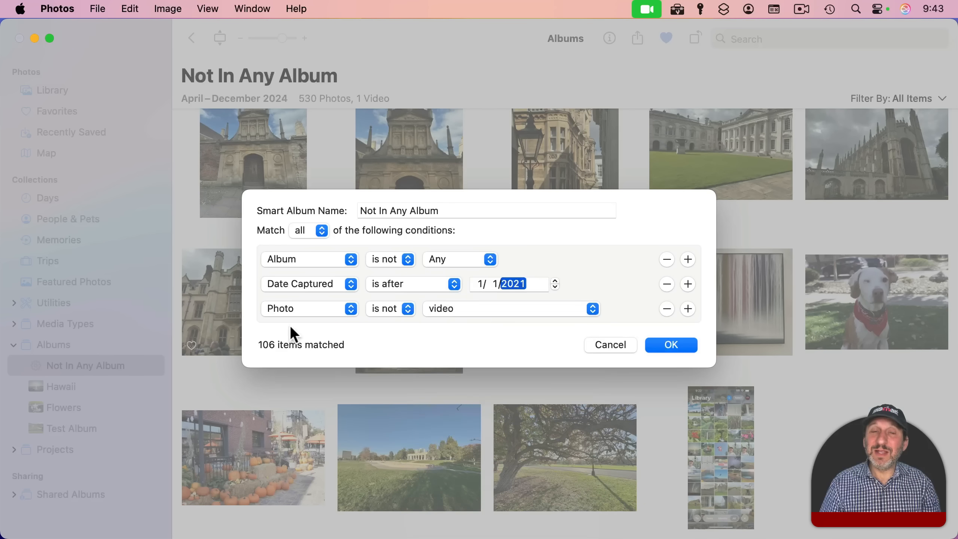
mouse_move(470, 304)
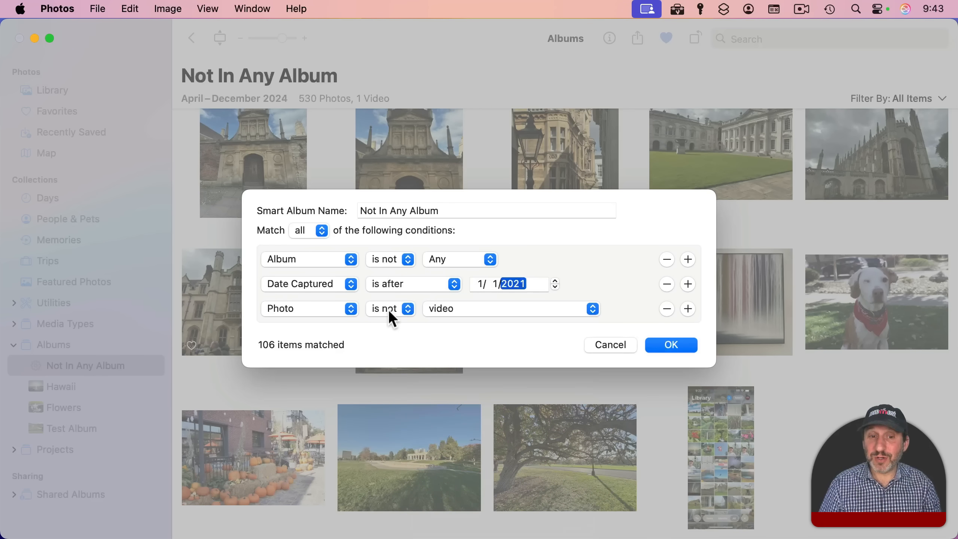
click(390, 308)
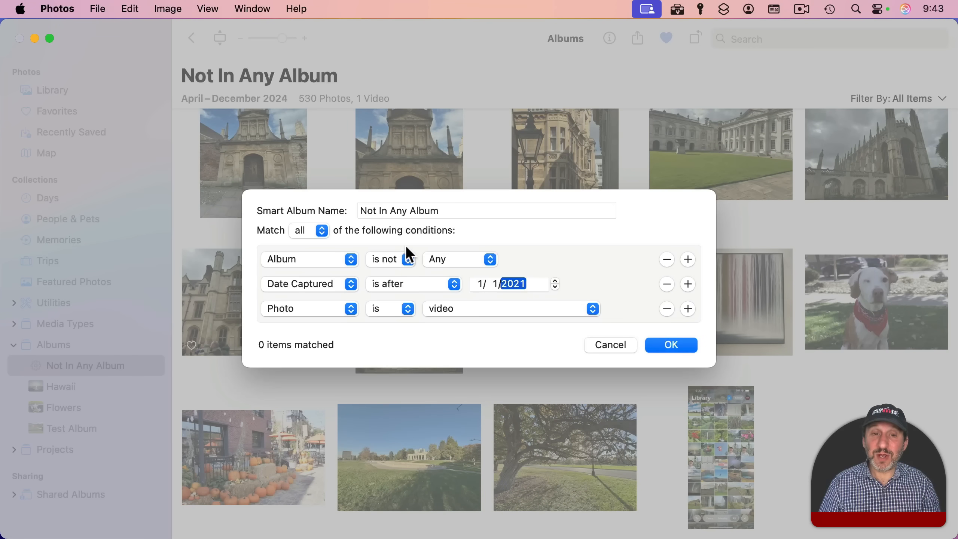
mouse_move(394, 290)
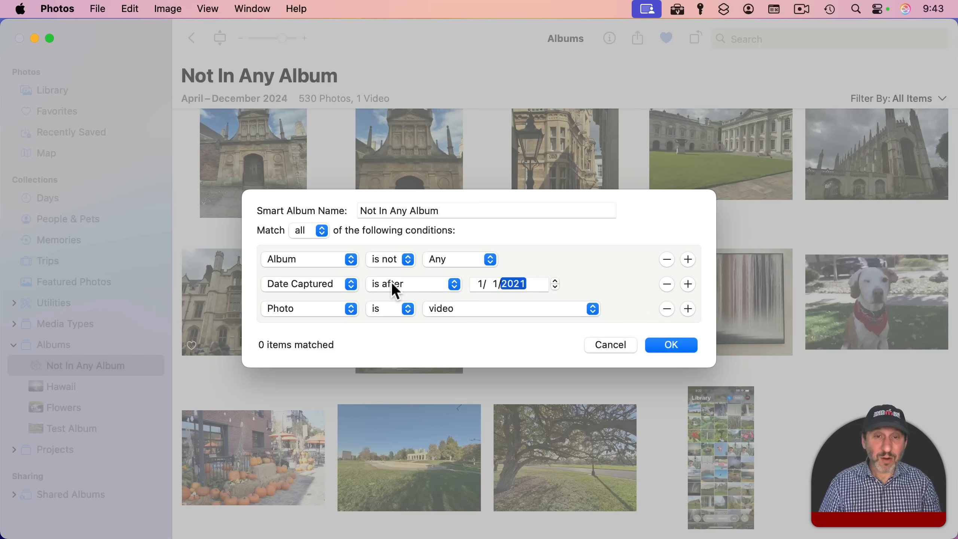
mouse_move(670, 344)
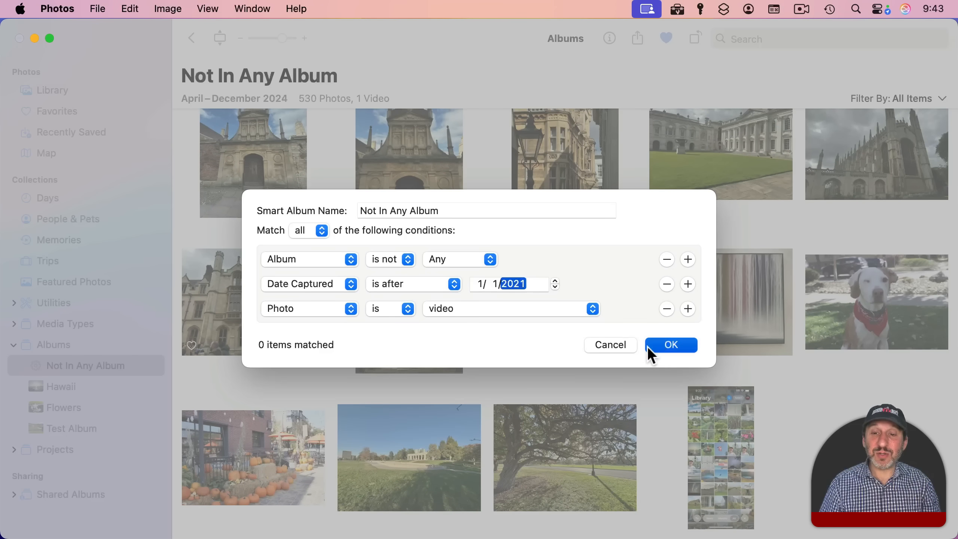
click(670, 345)
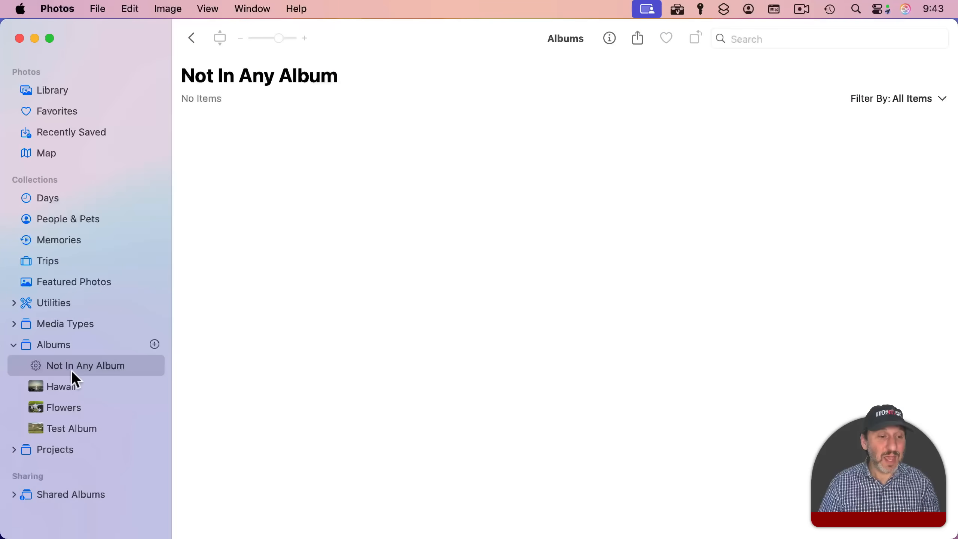
- Switch the third rule to Photo is not video for 106 photos, then reopen the rules
right_click(85, 365)
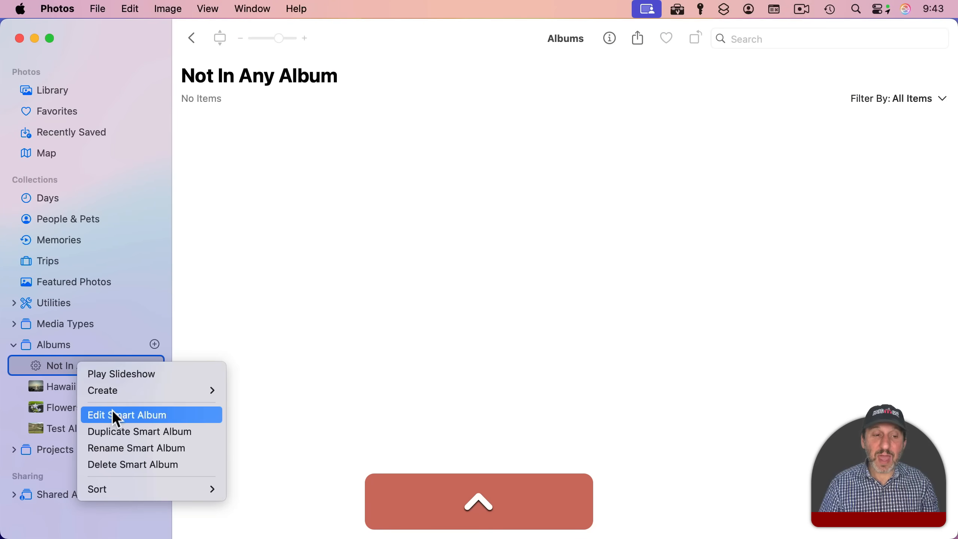
click(127, 415)
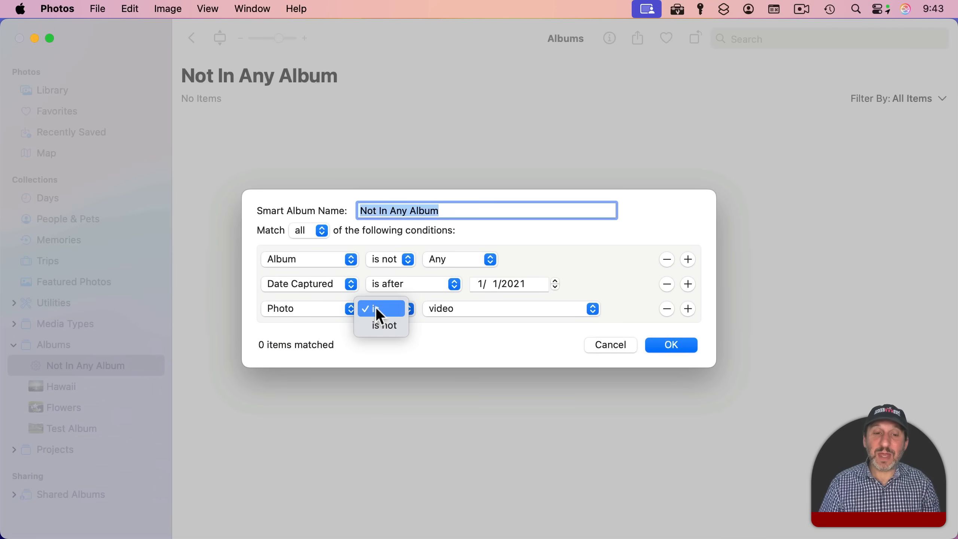
click(670, 345)
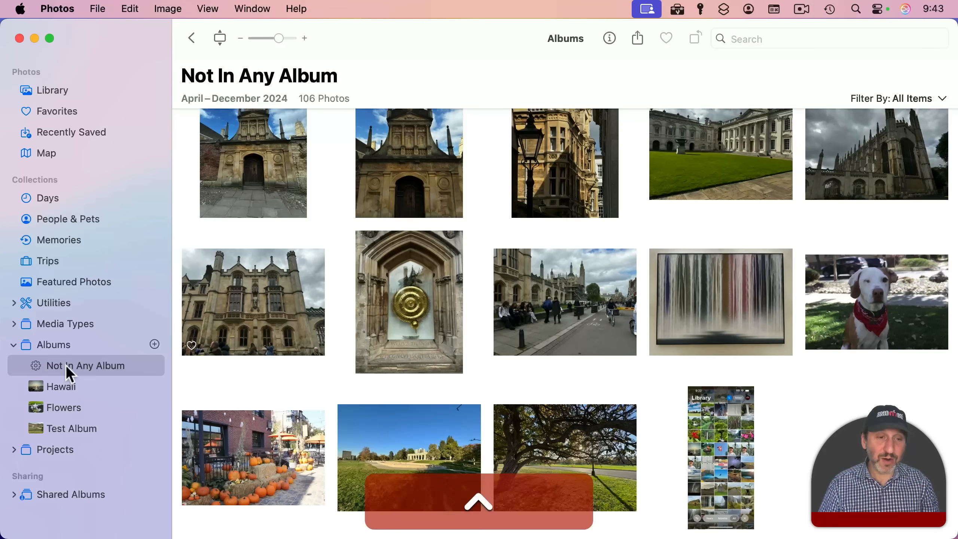
right_click(94, 365)
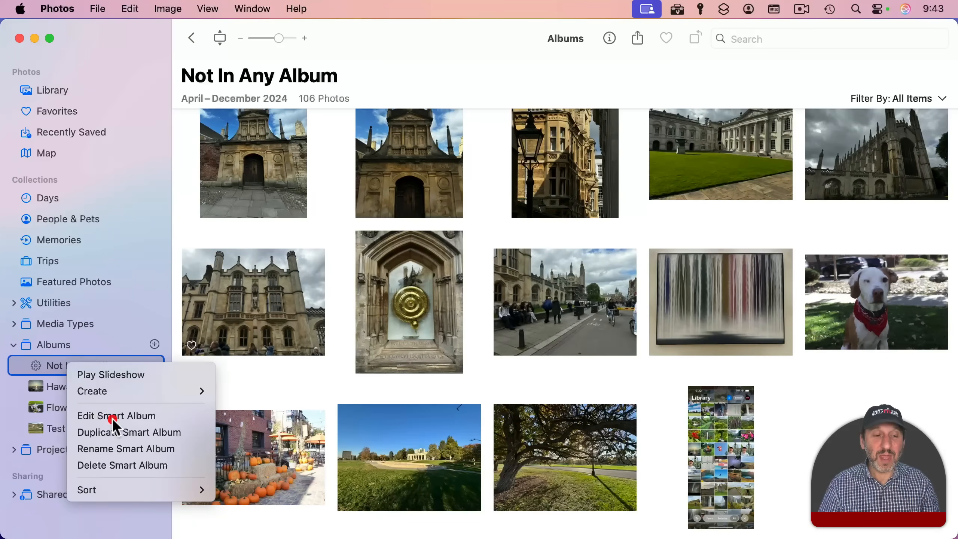
click(116, 415)
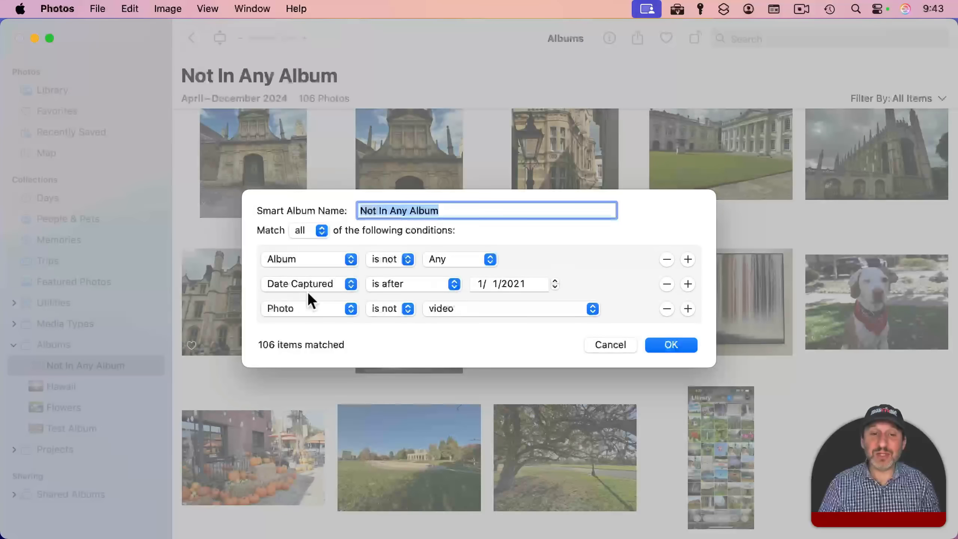
- Remove extra rules and add Keyword is not Any beside Album is not Any, matching 518 items
click(666, 308)
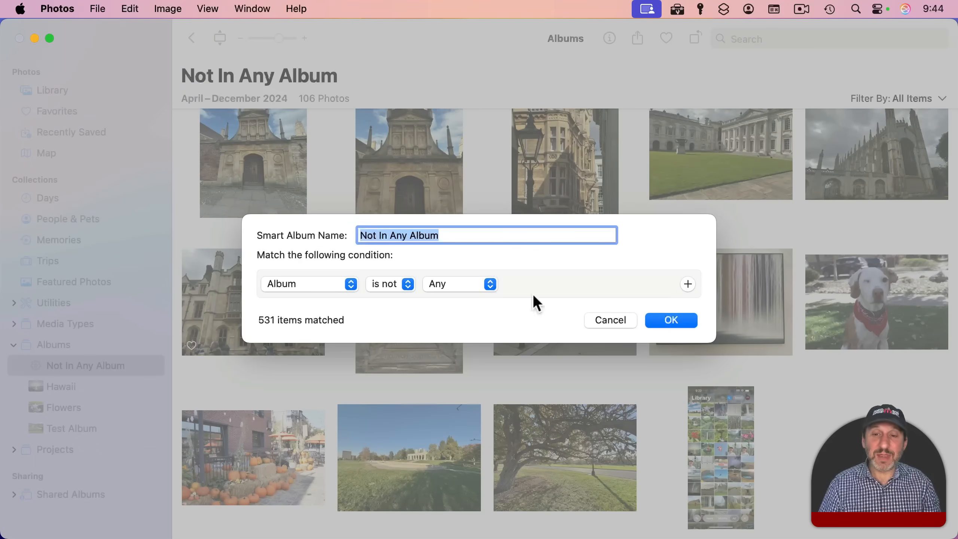
click(688, 284)
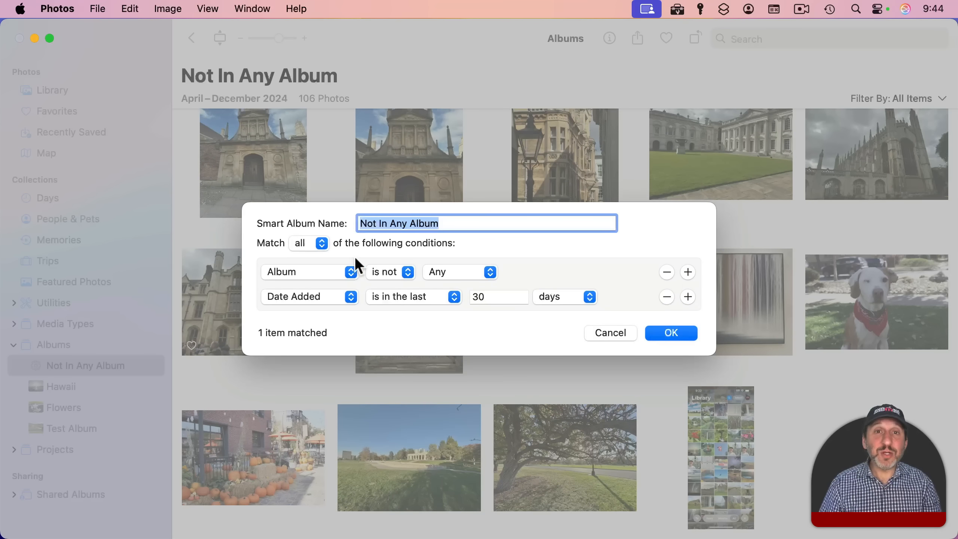
mouse_move(278, 280)
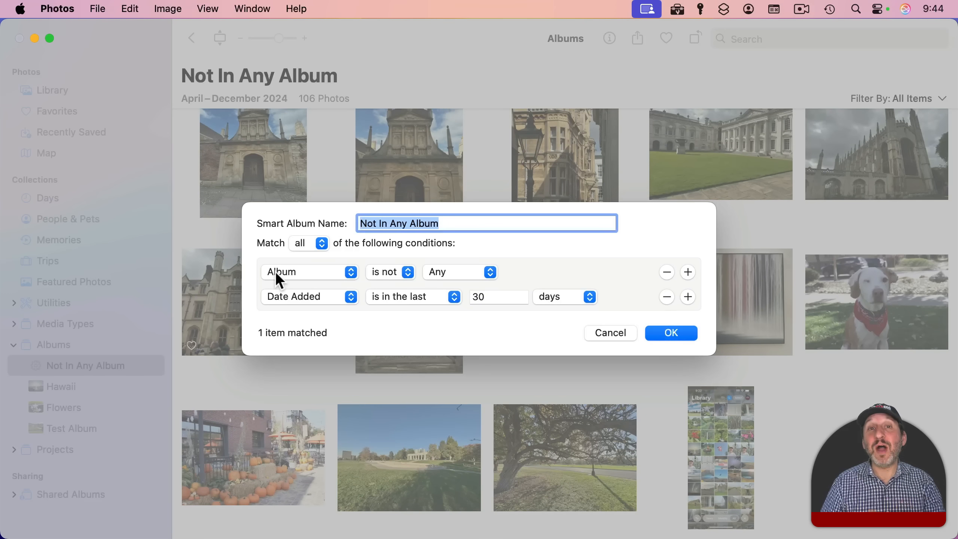
mouse_move(370, 280)
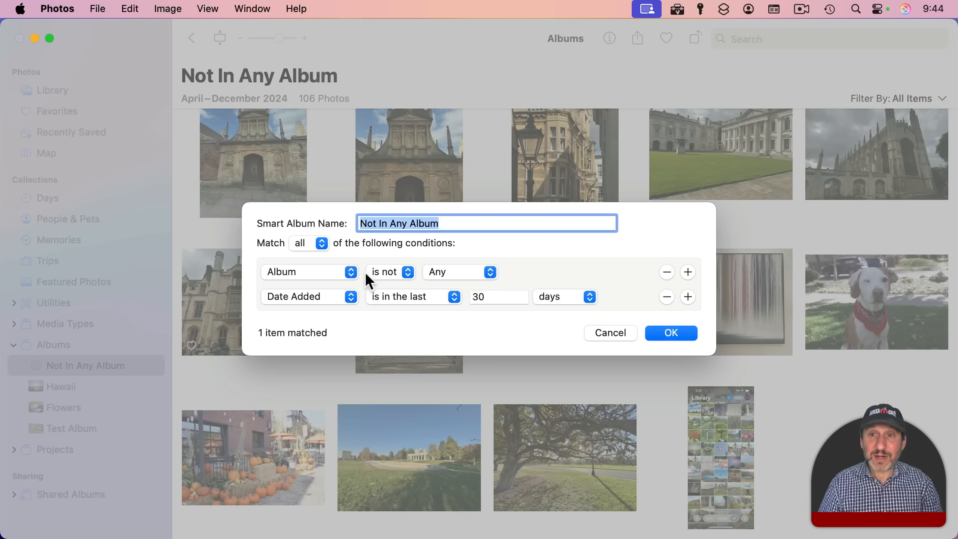
click(308, 296)
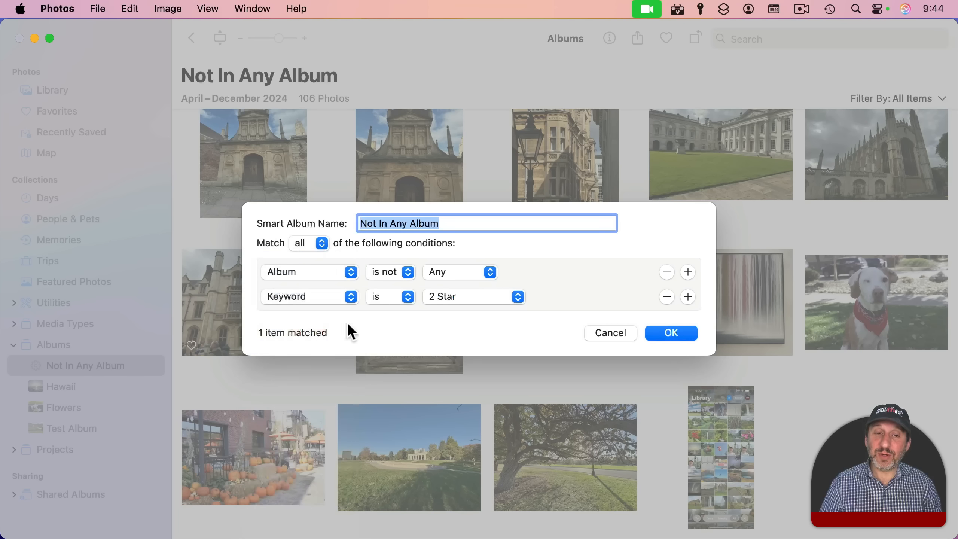
click(390, 296)
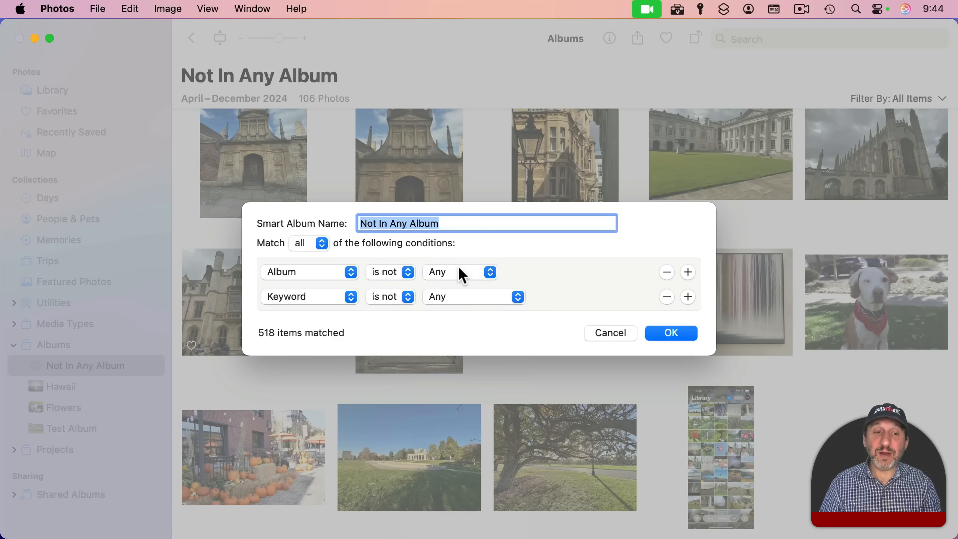
mouse_move(312, 339)
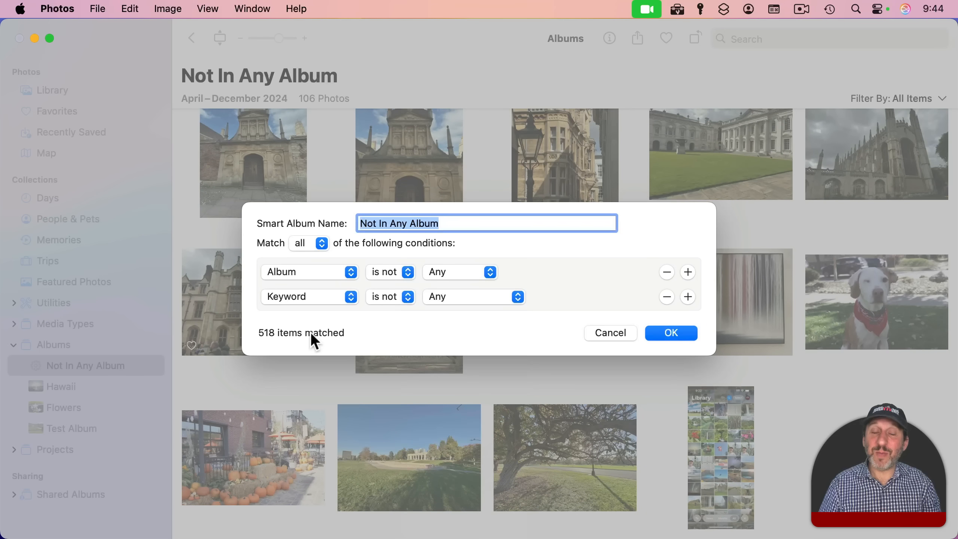
mouse_move(313, 301)
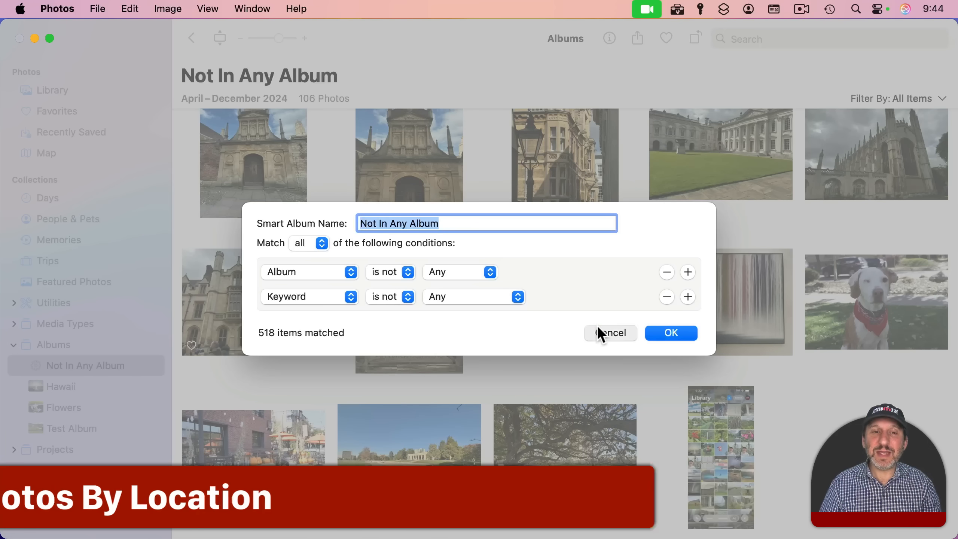
- Discard the rule changes and check the first photo's location: England, United Kingdom
click(610, 332)
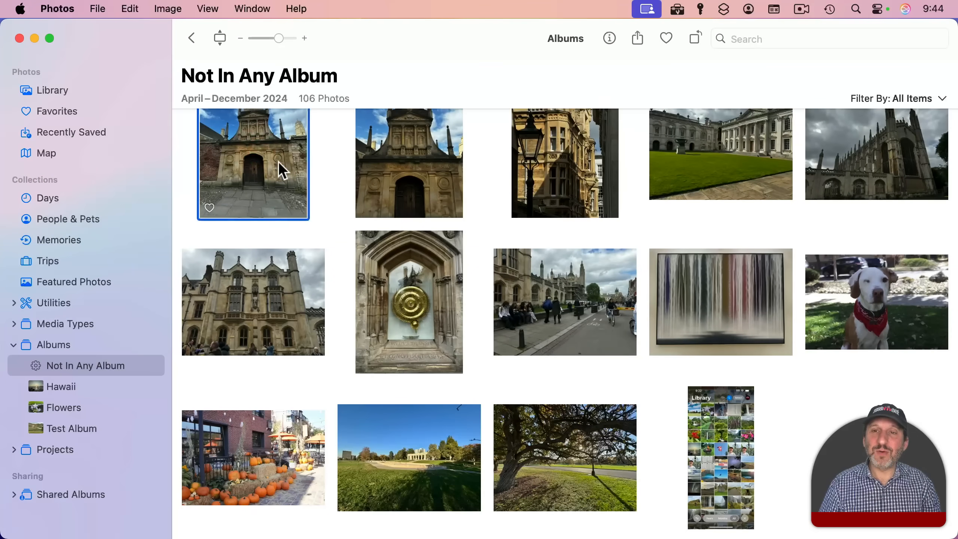
click(608, 38)
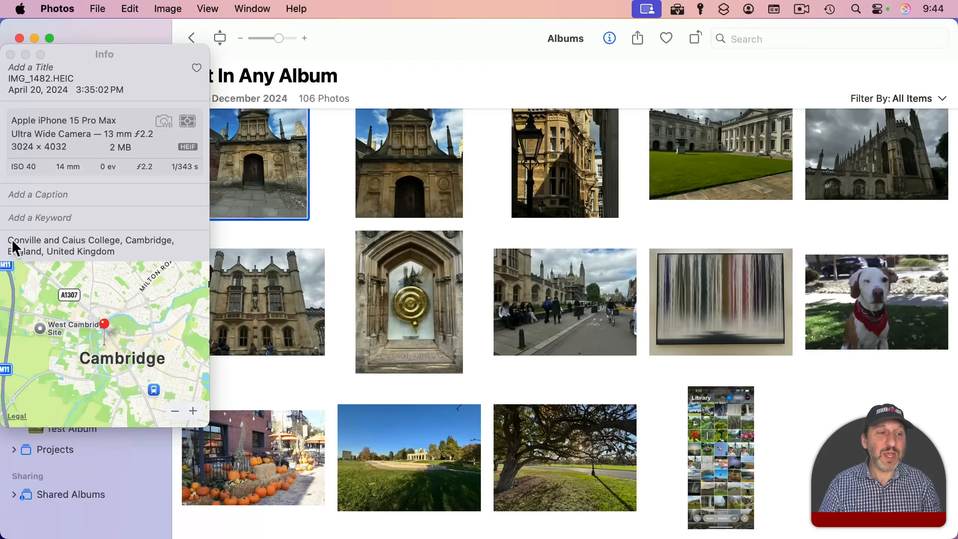
mouse_move(86, 254)
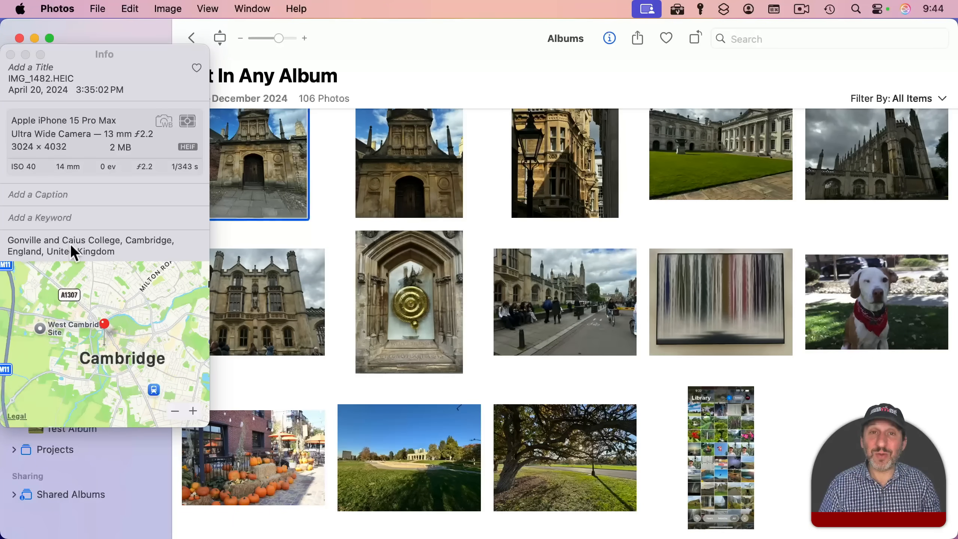
click(609, 38)
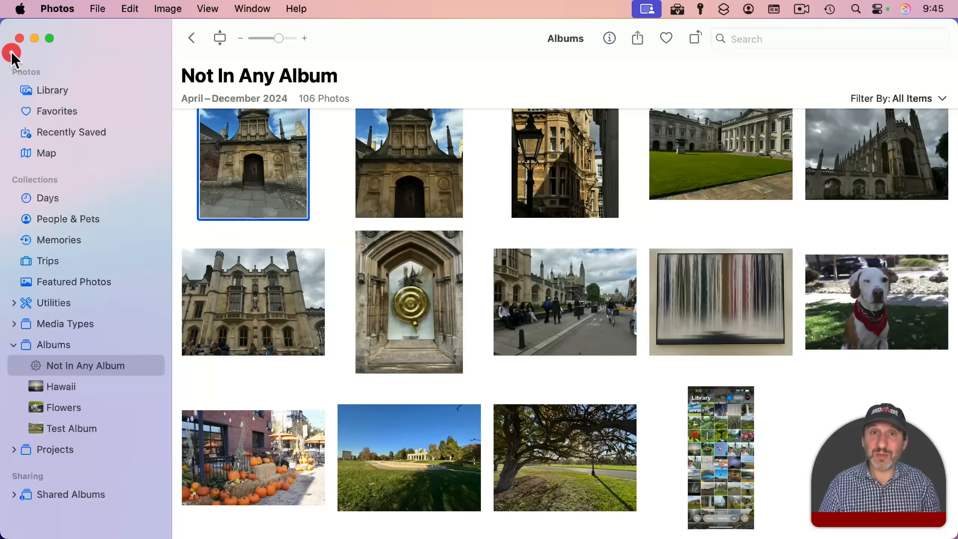
- Add a 'Text is england' rule to the Not In Any Album smart album
right_click(86, 365)
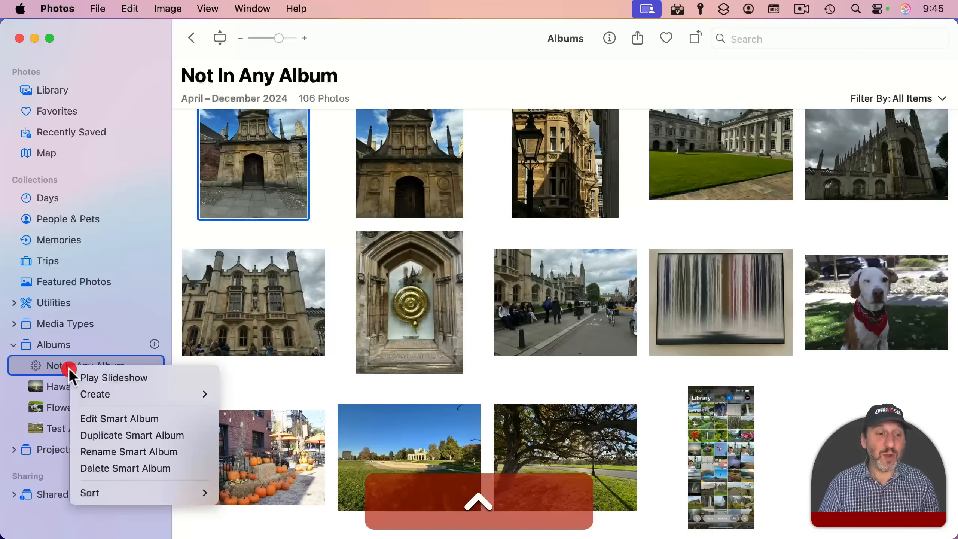
click(119, 418)
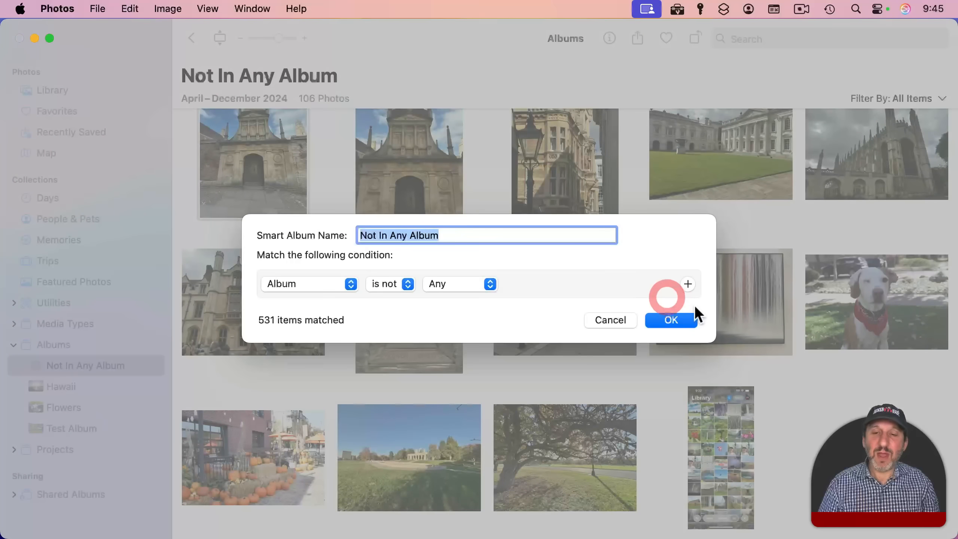
click(688, 283)
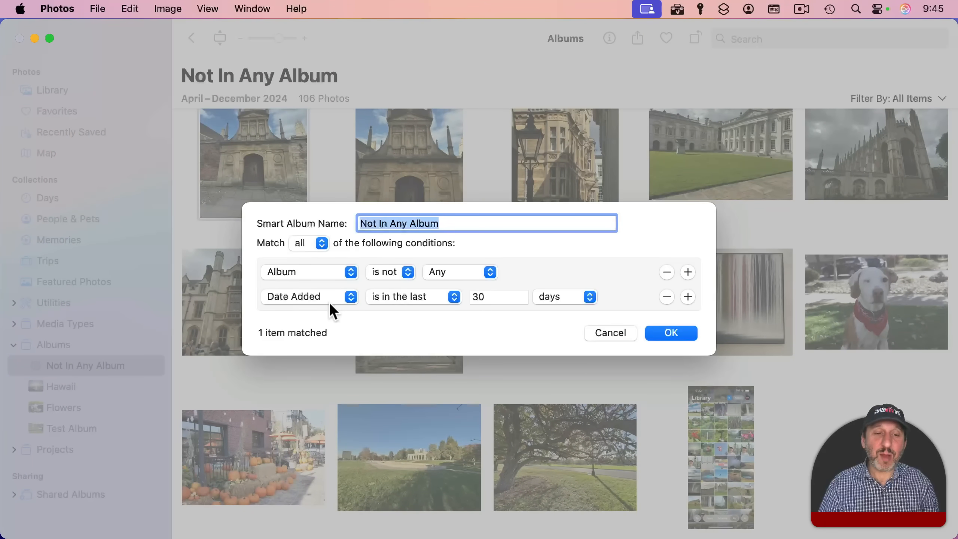
click(308, 296)
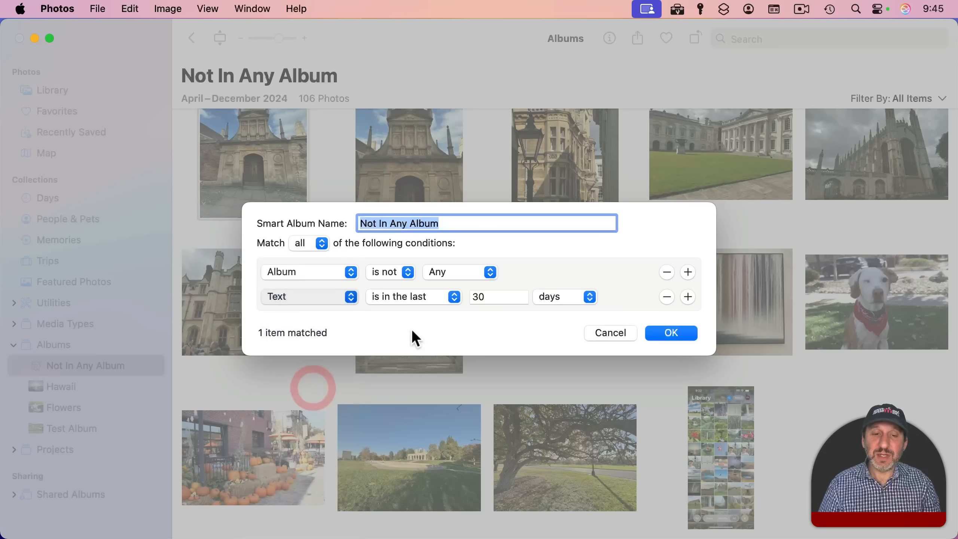
click(414, 296)
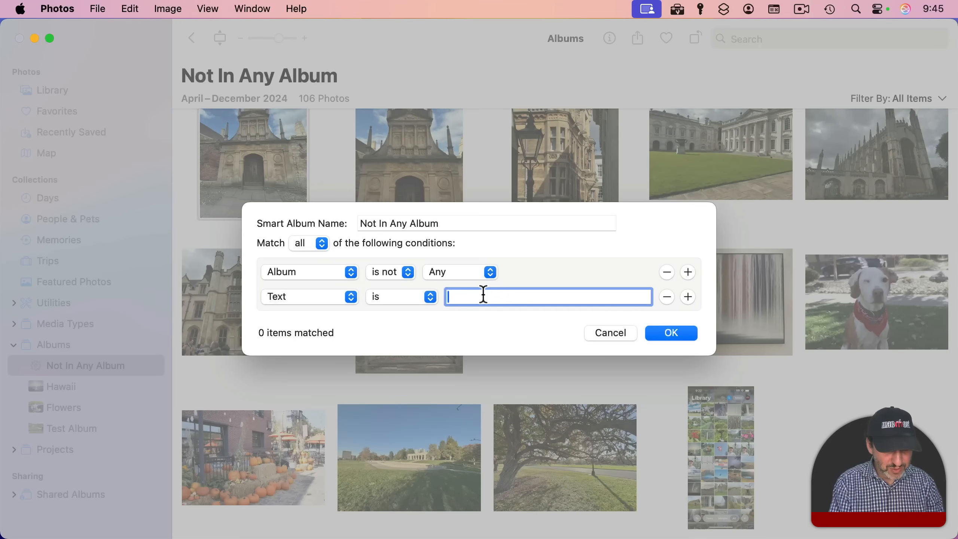
text(england)
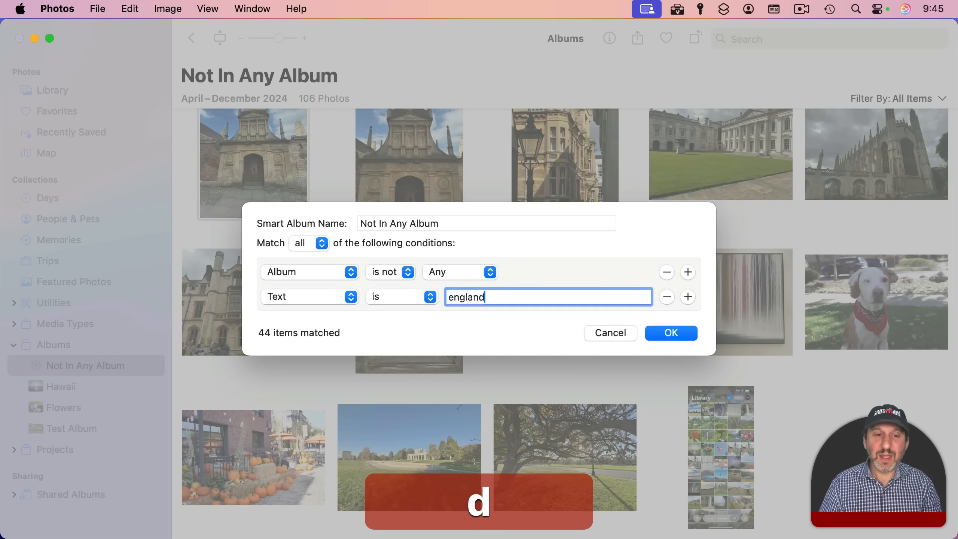
click(670, 333)
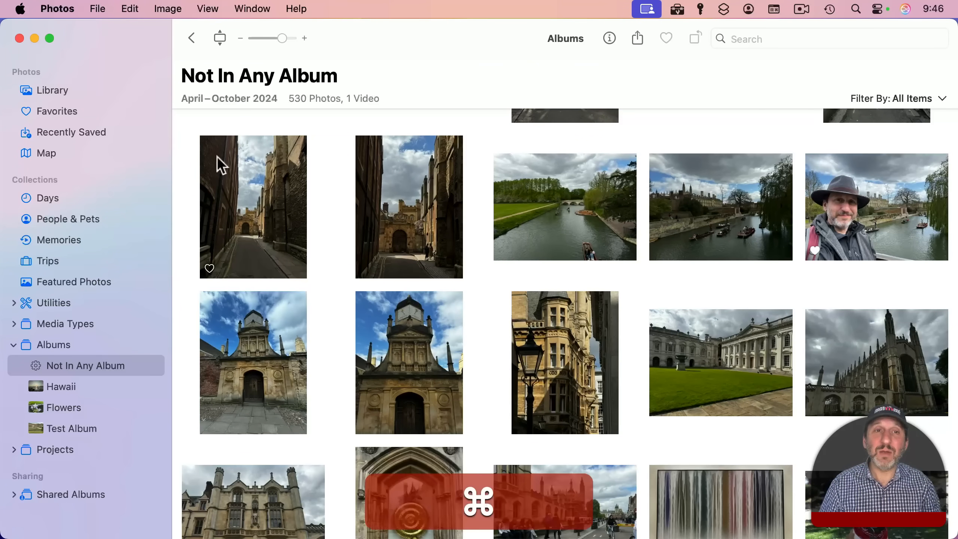
key(cmd+n)
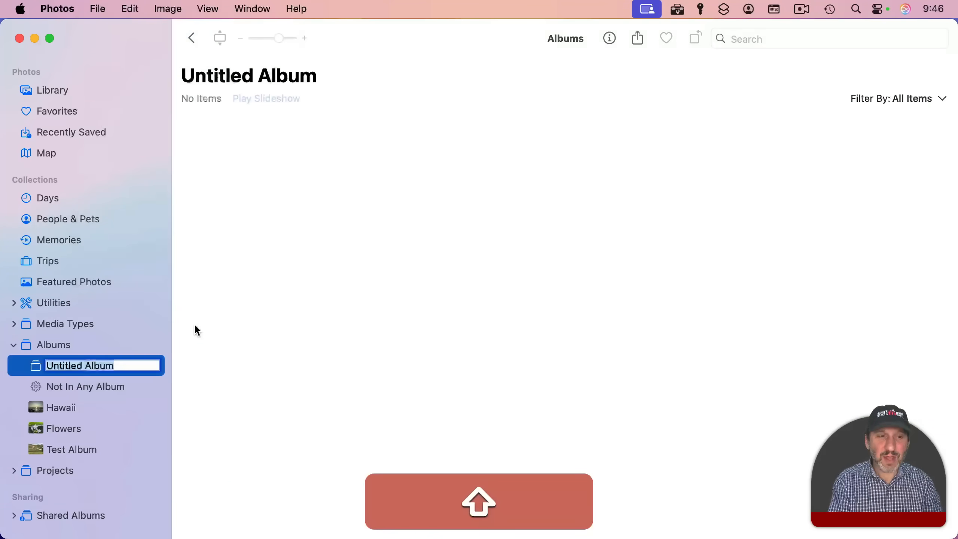
text(No Album)
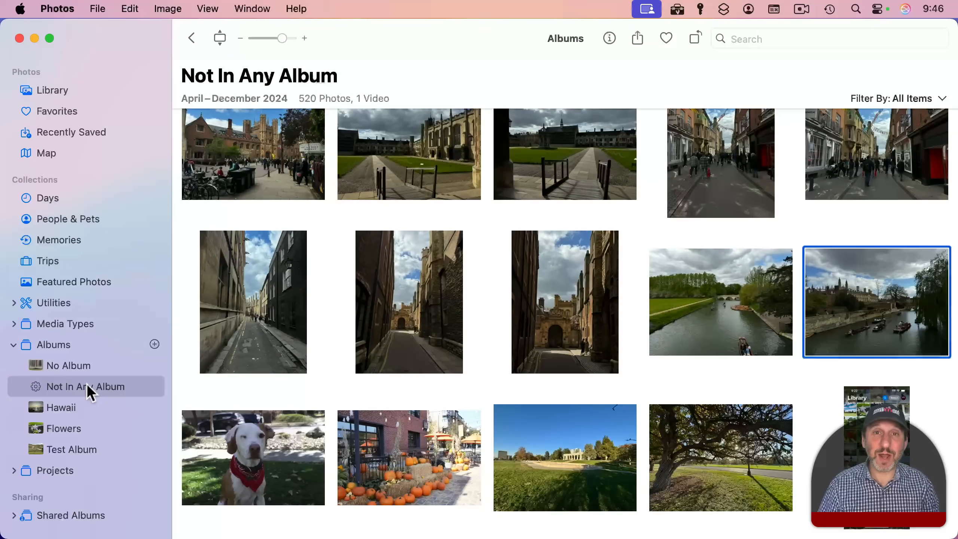
click(251, 8)
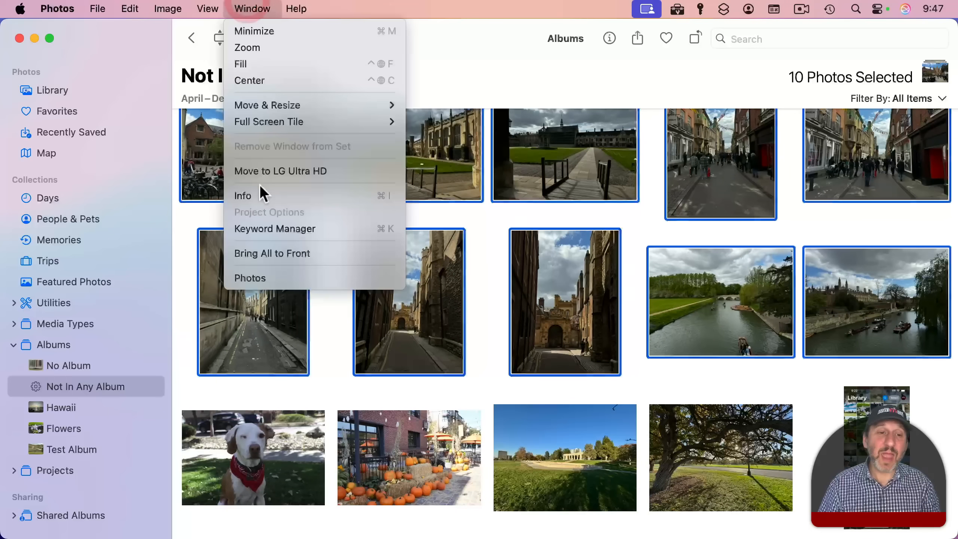
click(274, 229)
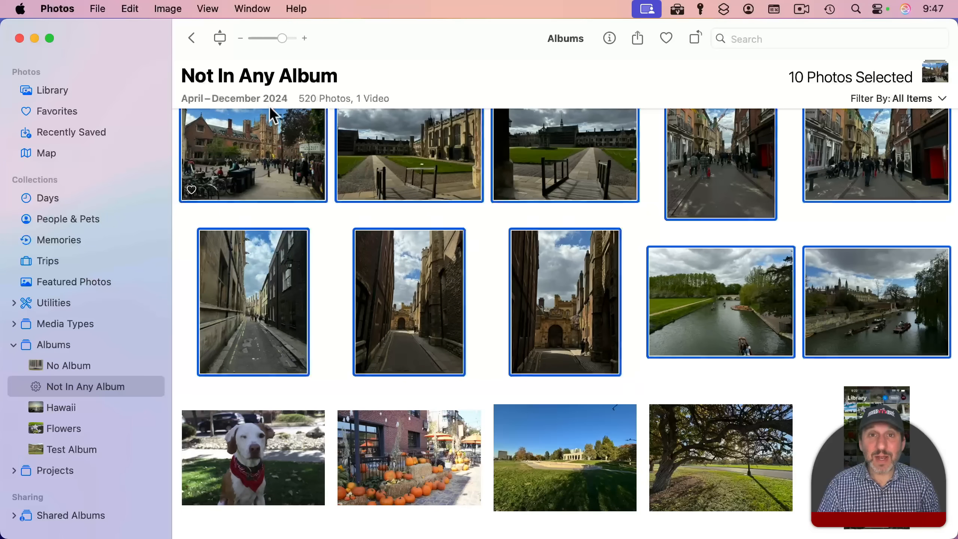
mouse_move(476, 240)
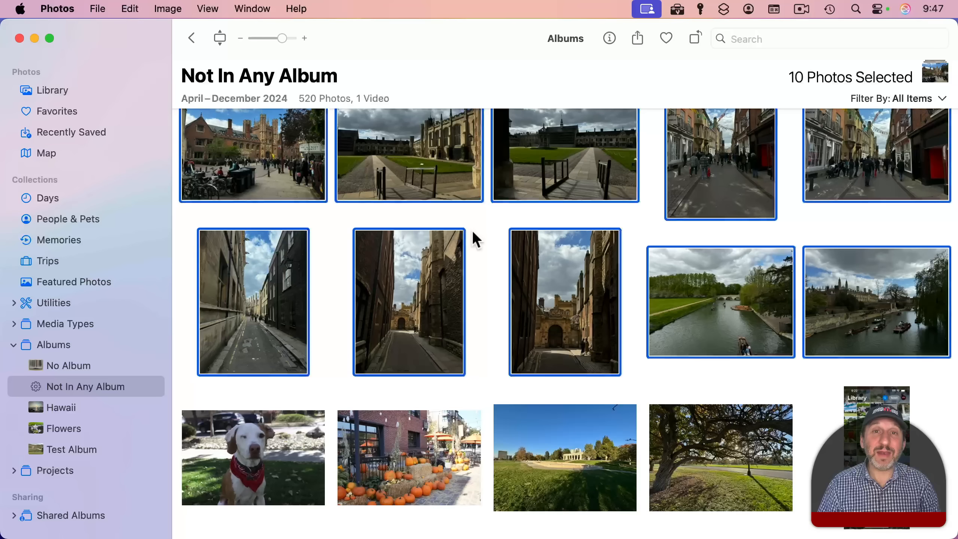
mouse_move(351, 287)
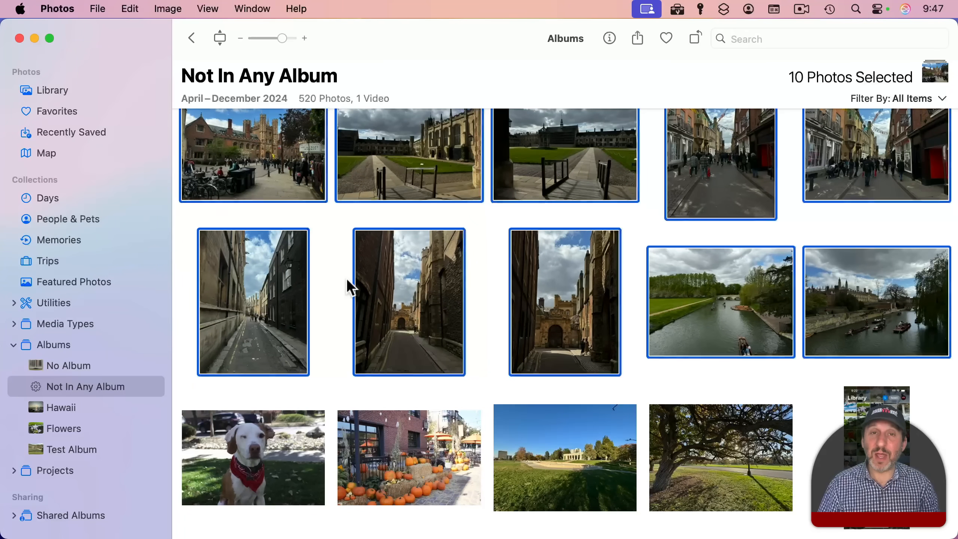
mouse_move(330, 342)
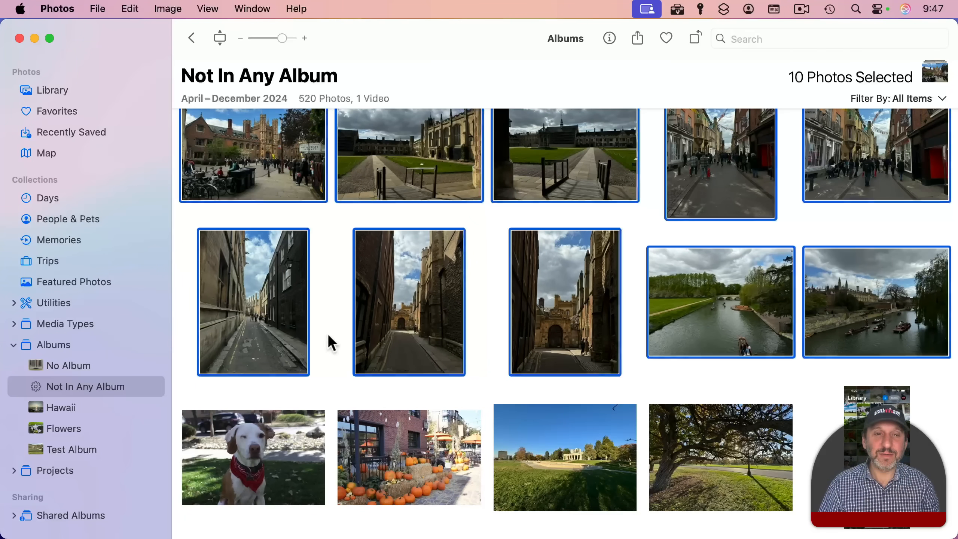
- Edit Not In Any Album's rules, trying an 'Album is No Album' condition with Match any, then remove it
right_click(77, 386)
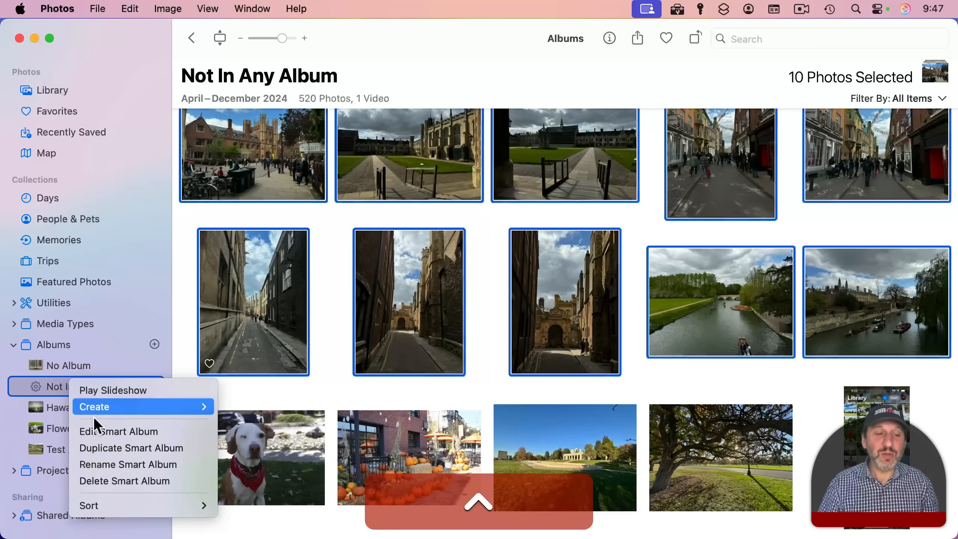
click(119, 430)
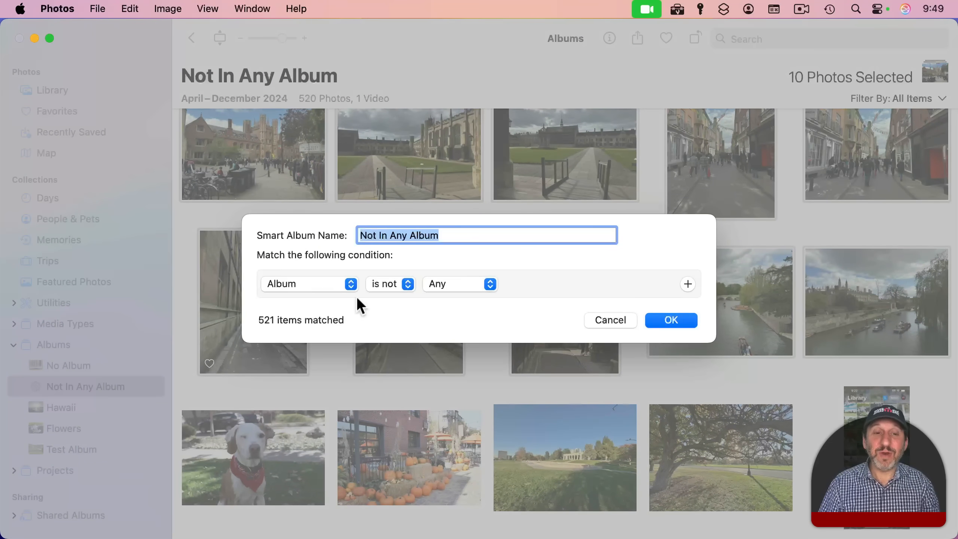
mouse_move(382, 274)
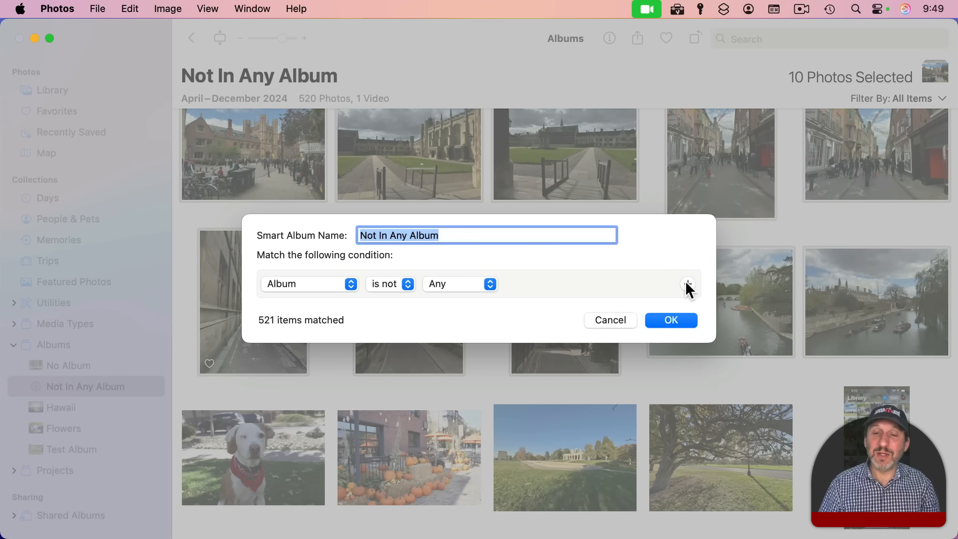
click(686, 284)
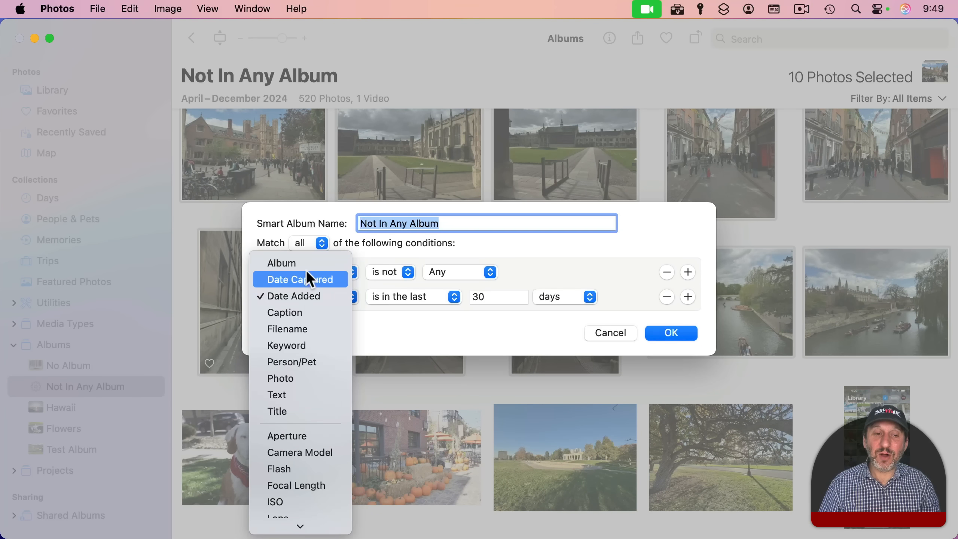
click(282, 263)
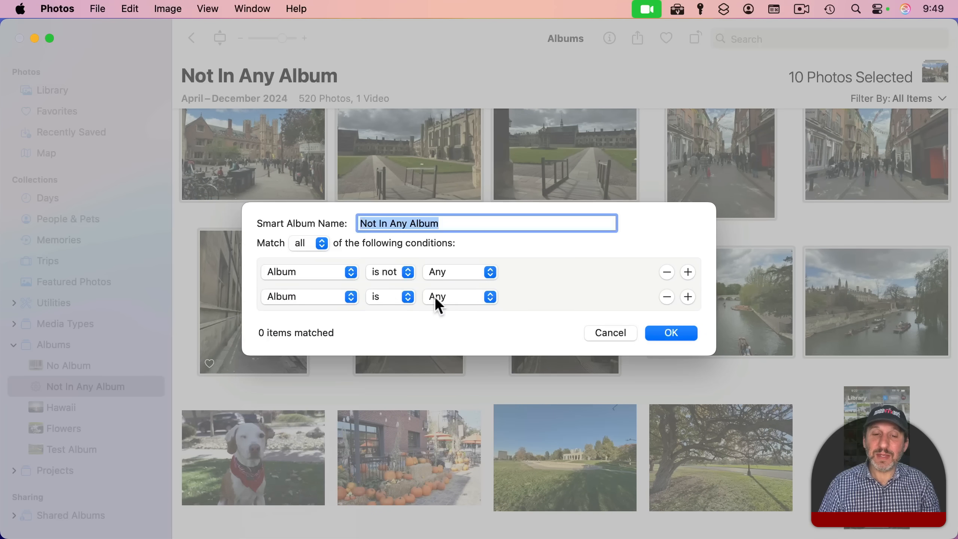
click(459, 296)
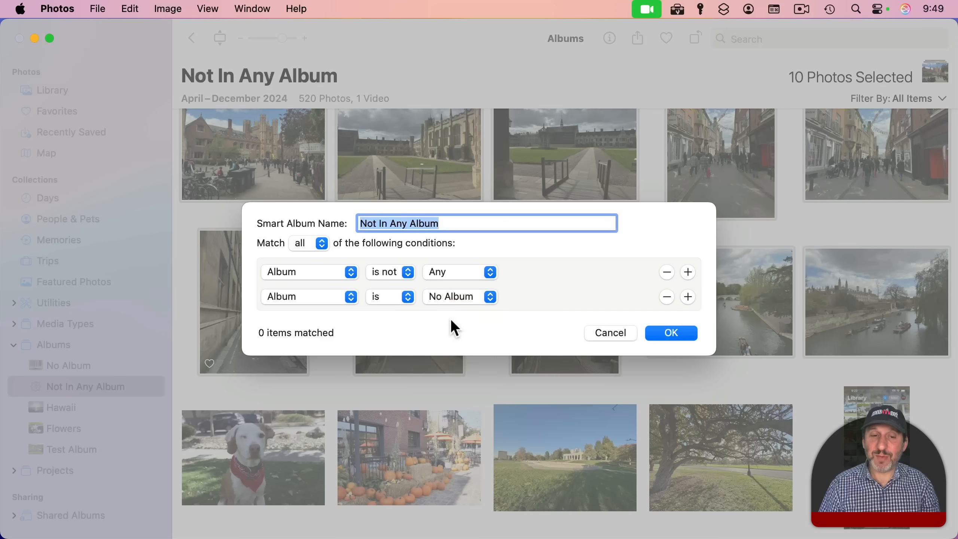
click(304, 243)
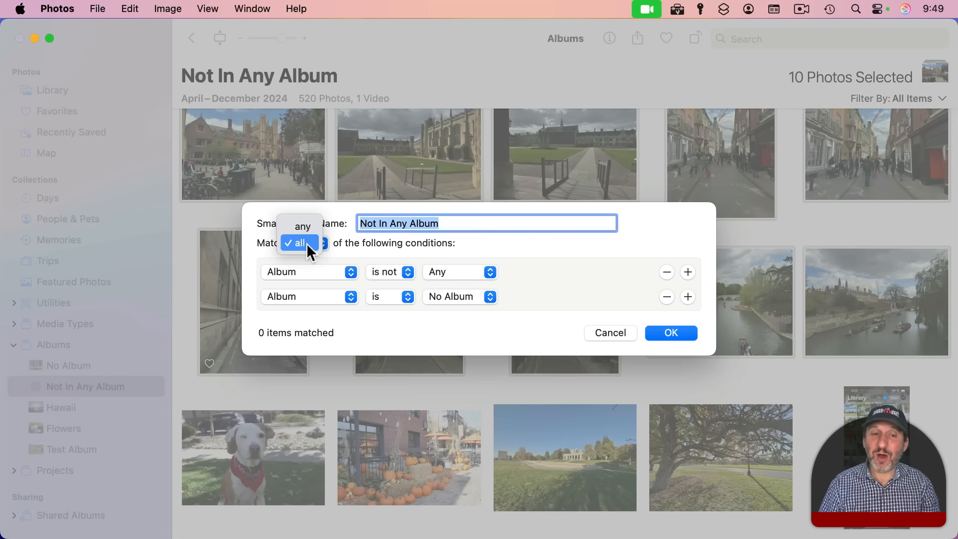
click(301, 242)
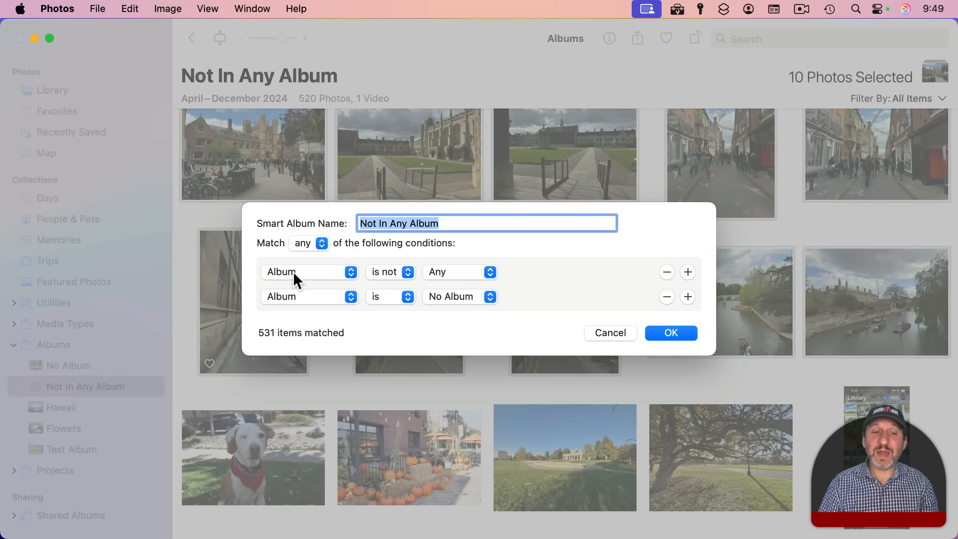
mouse_move(283, 300)
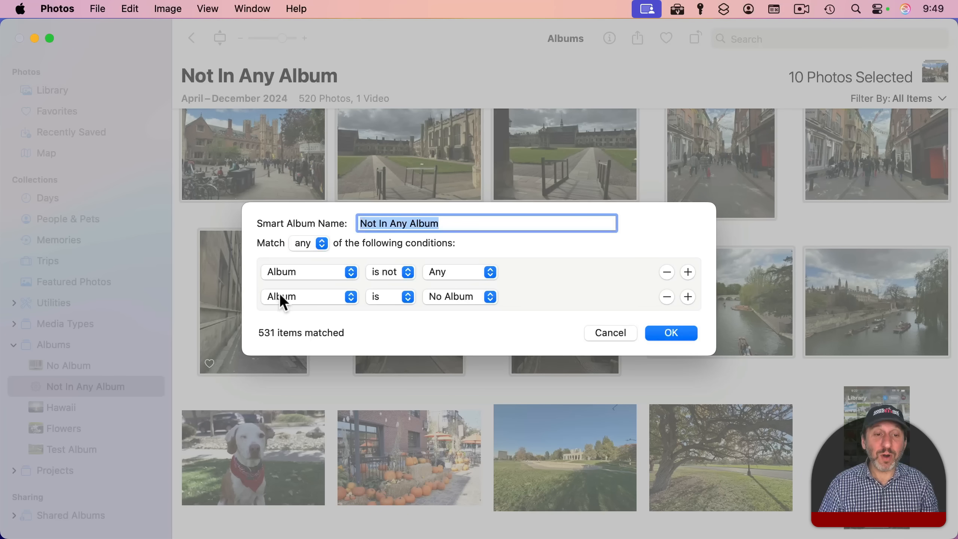
mouse_move(465, 309)
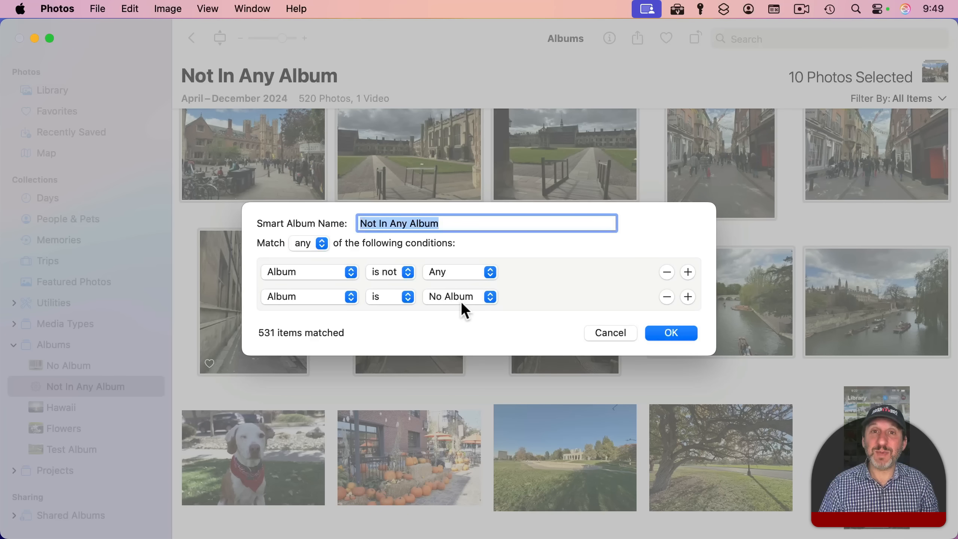
click(666, 296)
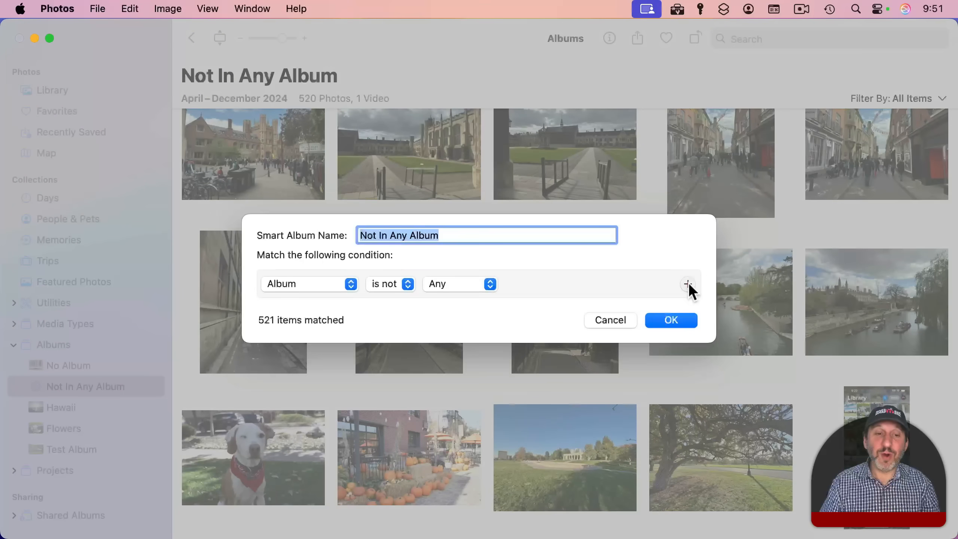
- Add a 'Text is engla' condition beside 'Album is not Any', leaving 34 photos
click(688, 284)
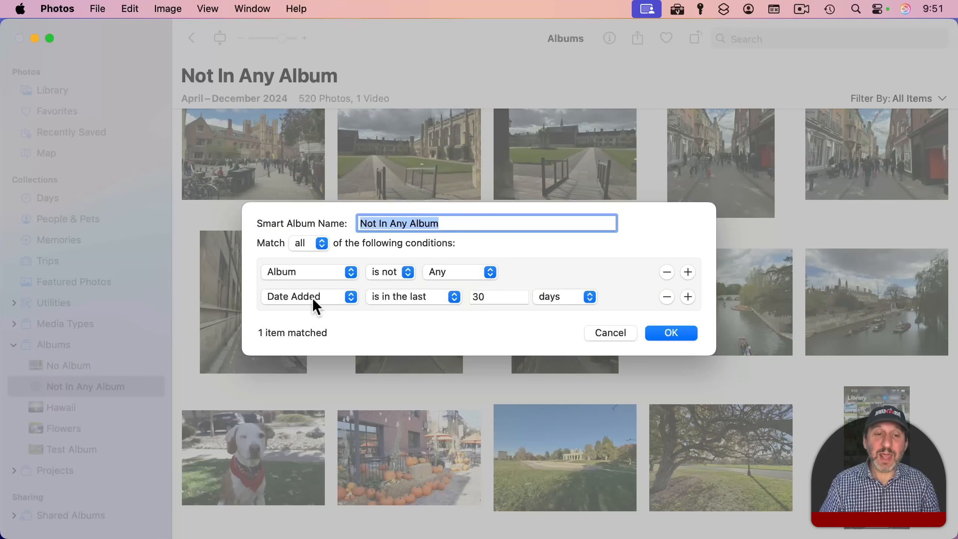
click(309, 296)
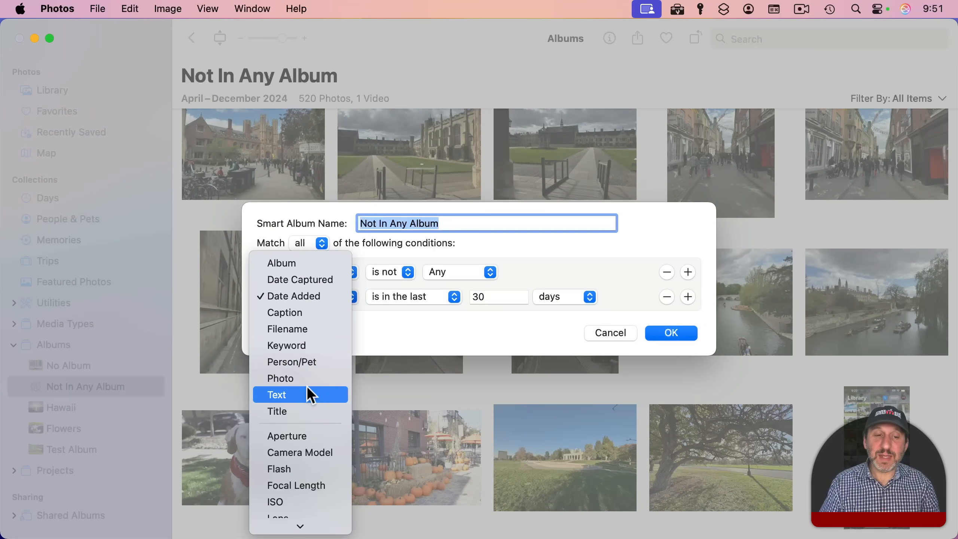
click(276, 394)
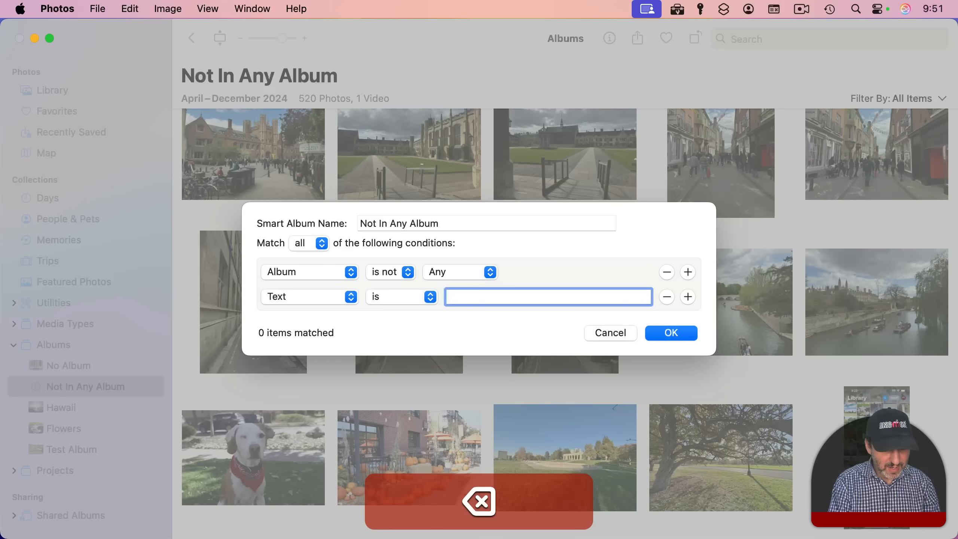
text(engla)
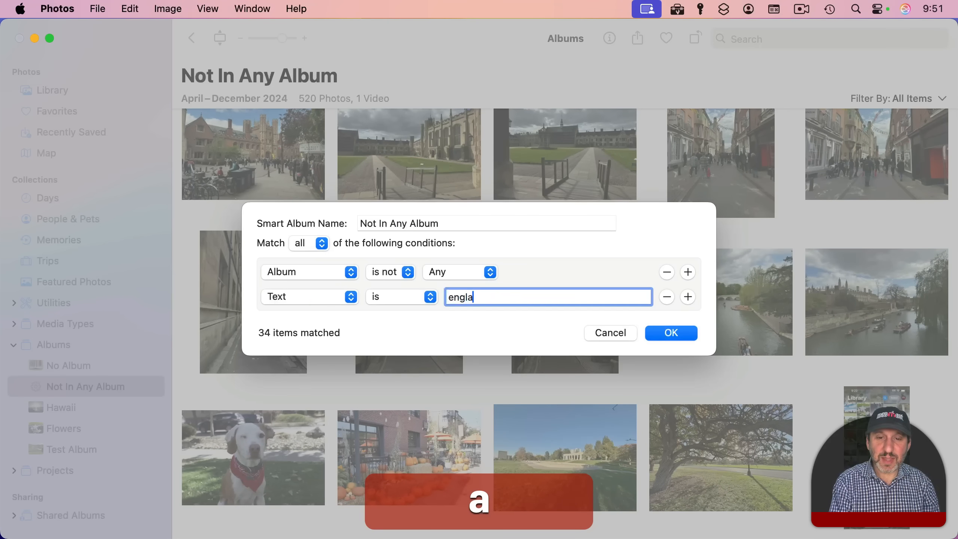
click(671, 332)
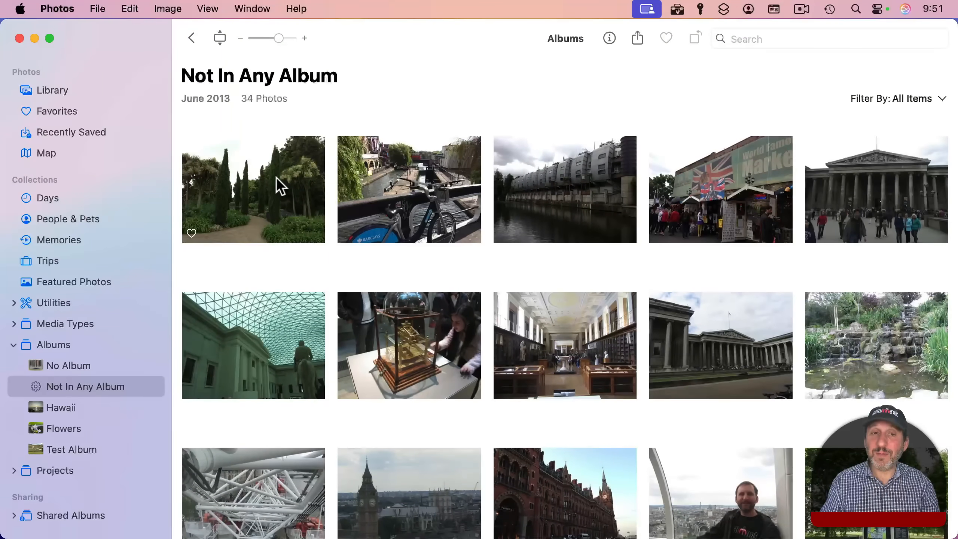
key(cmd+a)
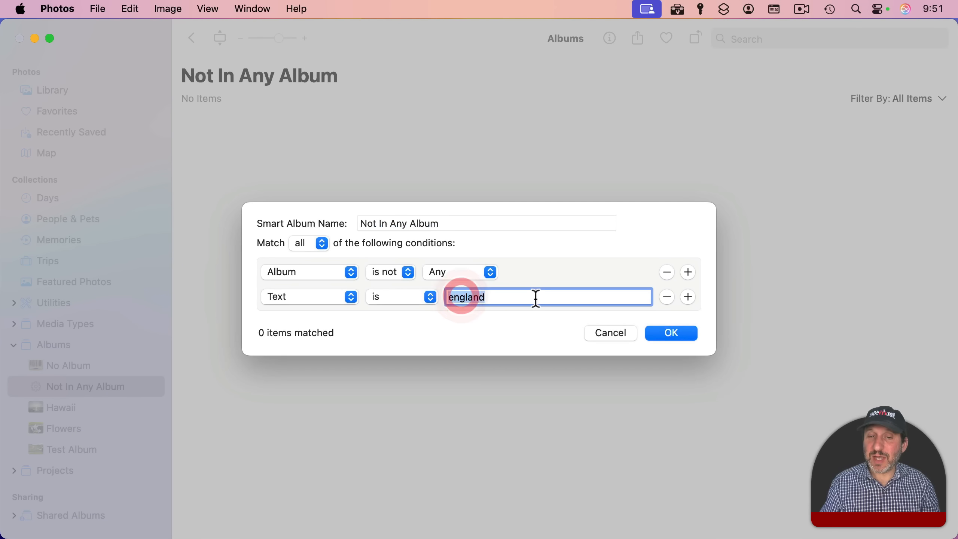
click(308, 296)
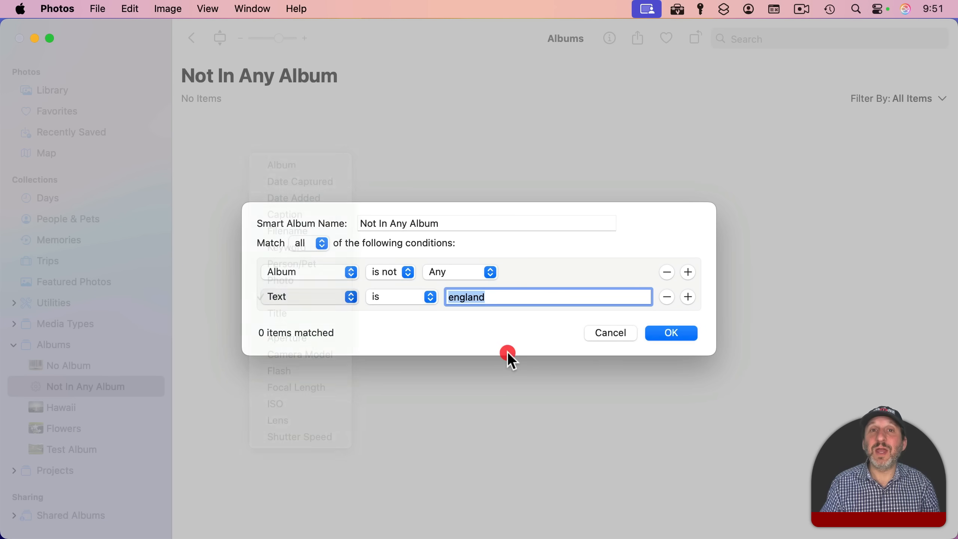
click(308, 296)
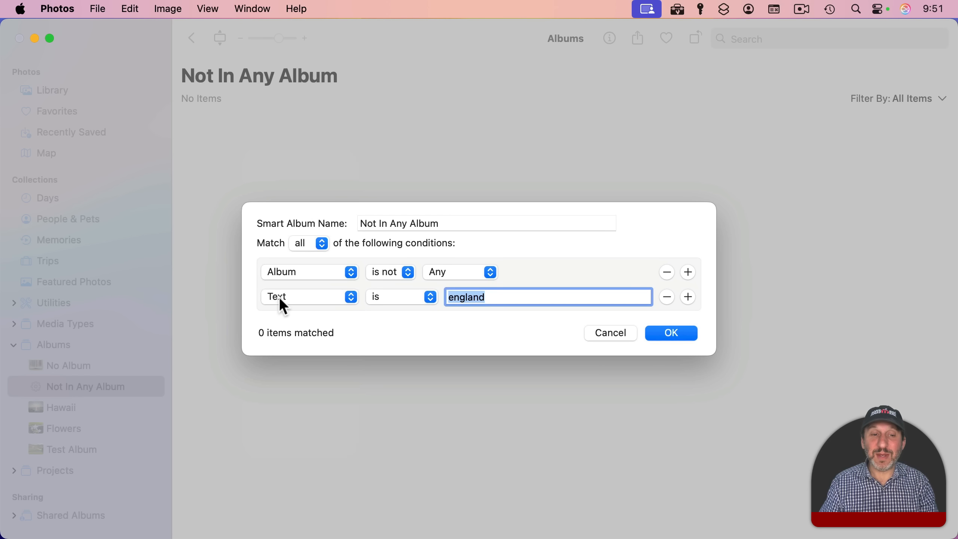
mouse_move(357, 309)
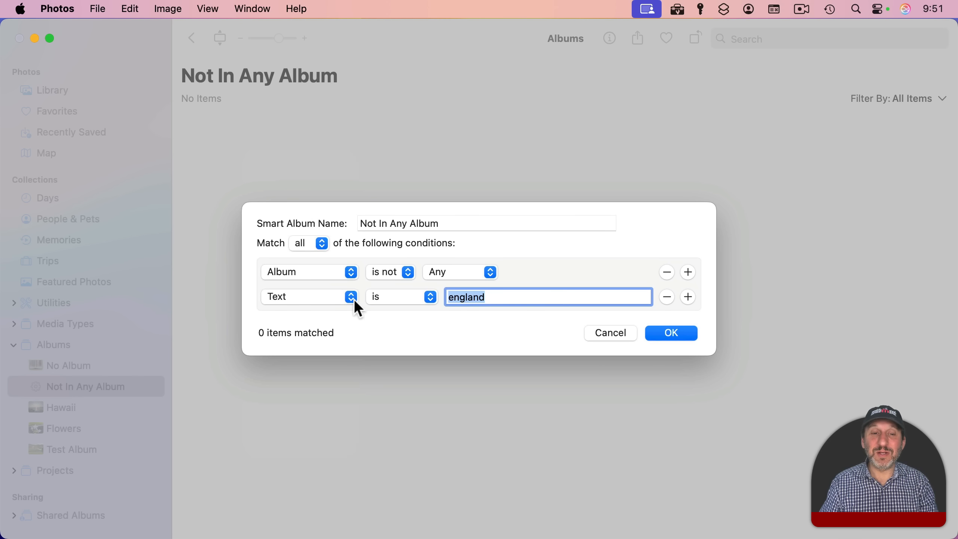
mouse_move(510, 293)
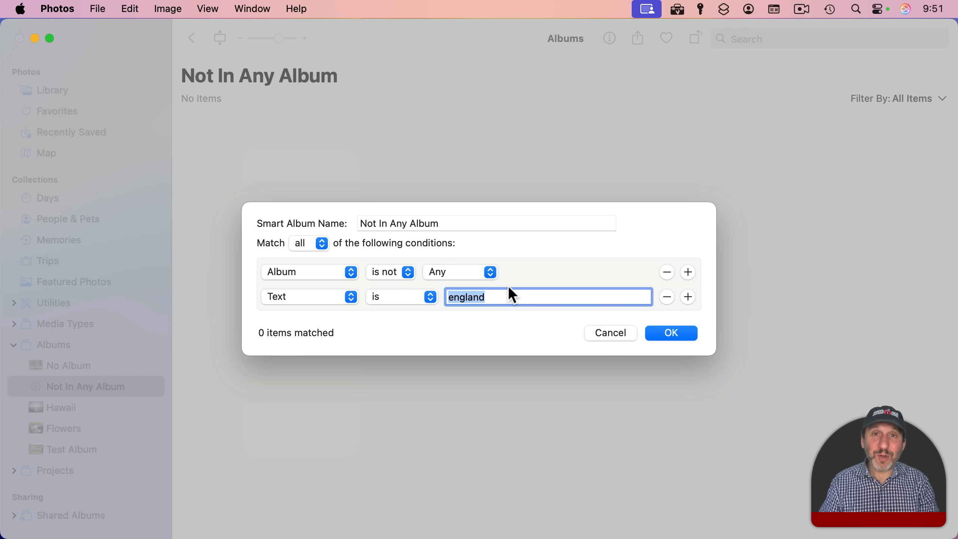